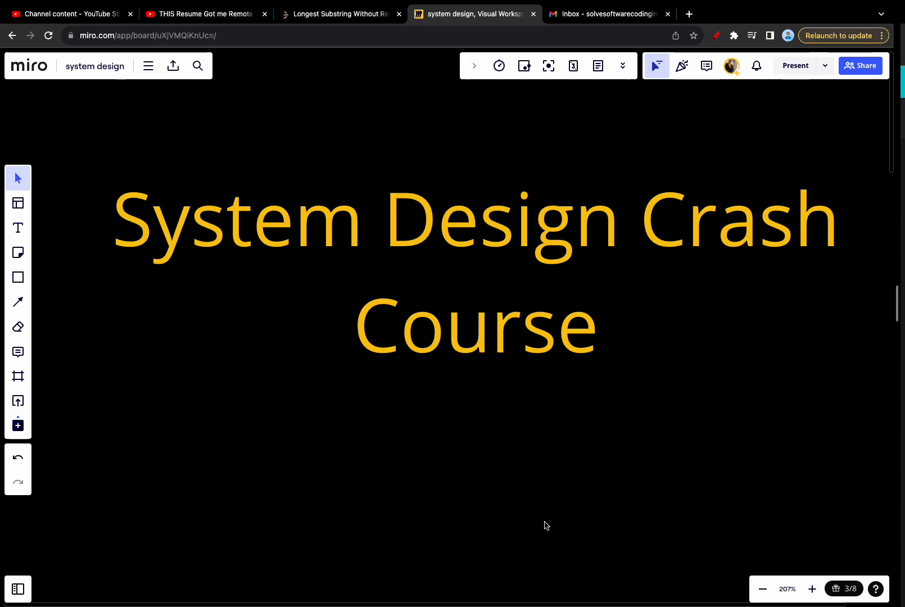
# Scroll past the System Design Crash Course title to the #1 Single Server Setup diagram
pyautogui.scroll(-3)
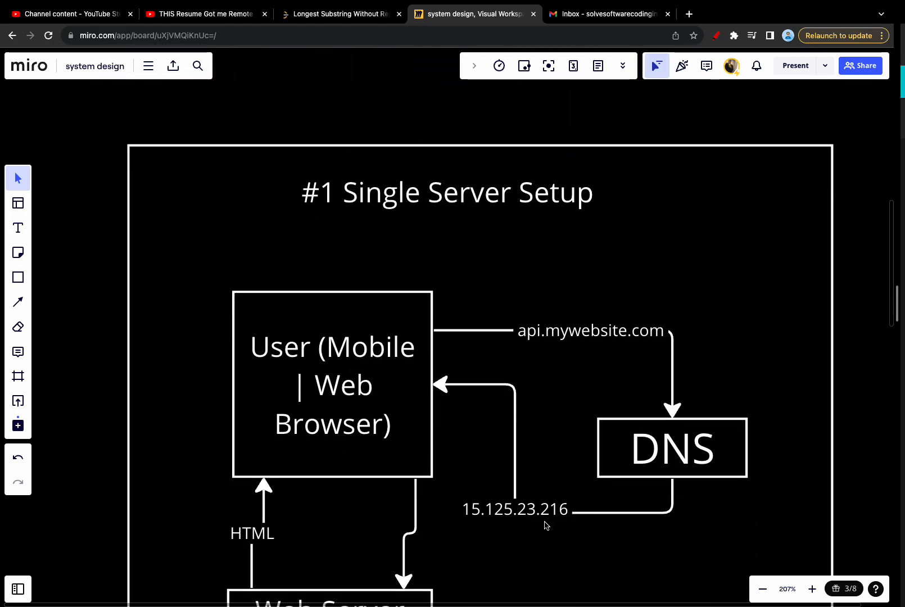
pyautogui.scroll(-3)
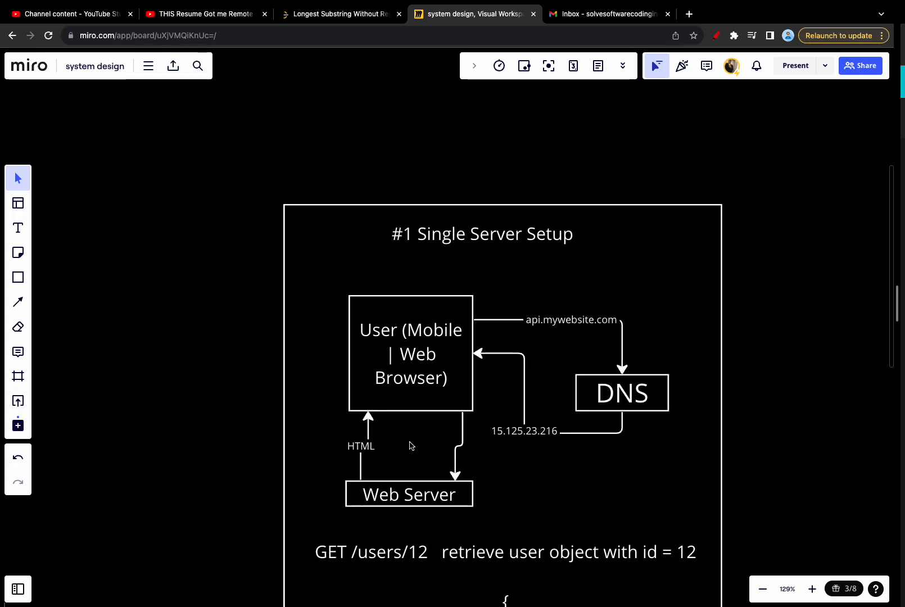
pyautogui.moveTo(363, 471)
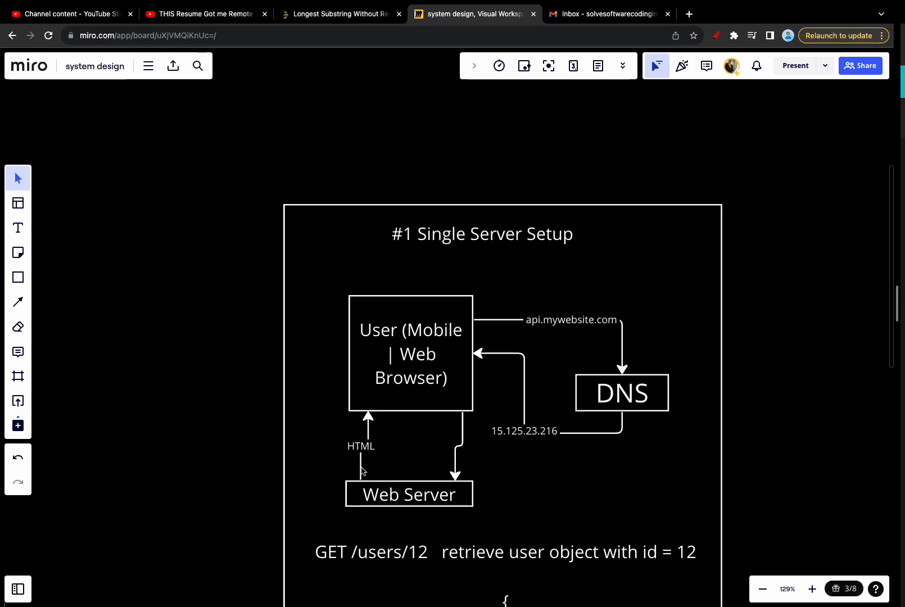
pyautogui.moveTo(380, 312)
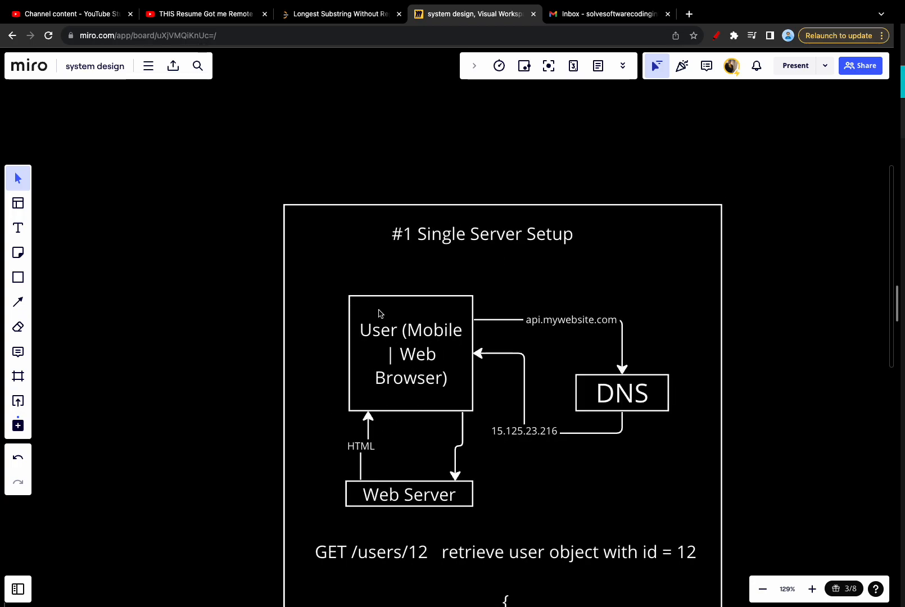
pyautogui.moveTo(451, 474)
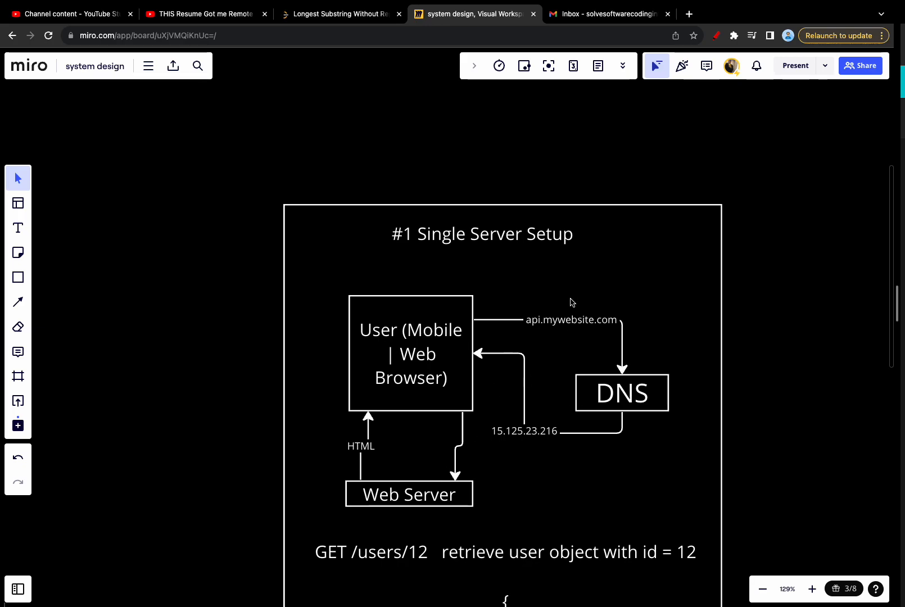
pyautogui.moveTo(483, 319)
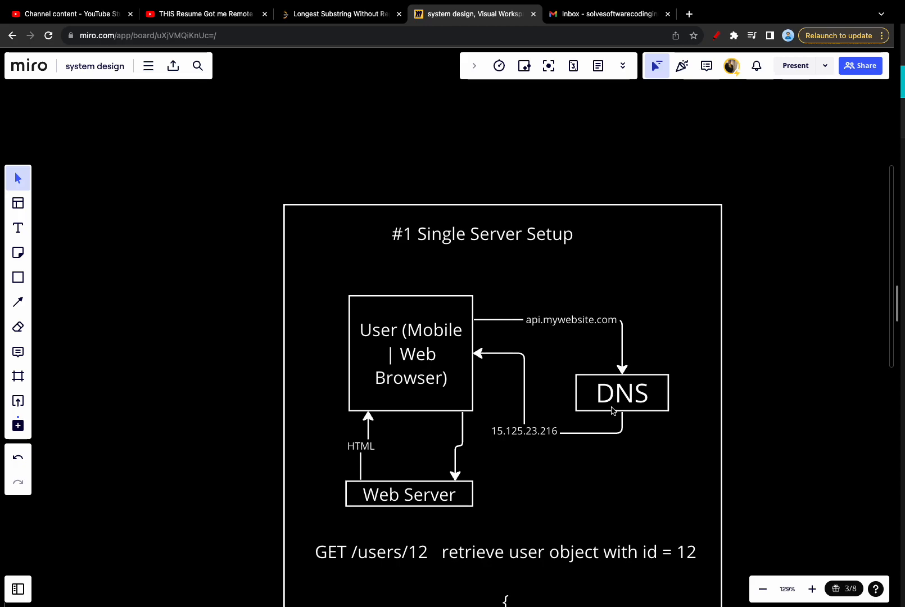
pyautogui.moveTo(490, 386)
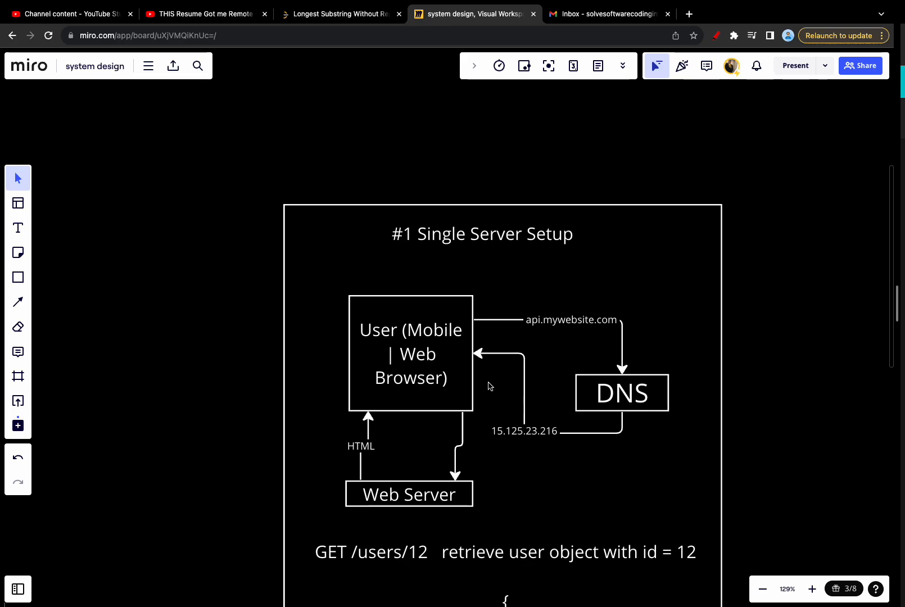
pyautogui.moveTo(399, 499)
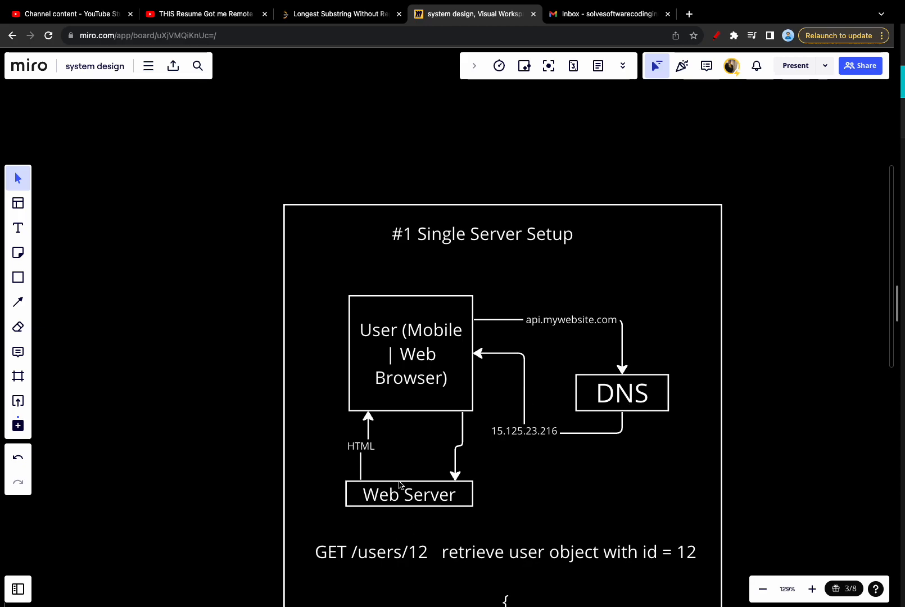
pyautogui.moveTo(456, 394)
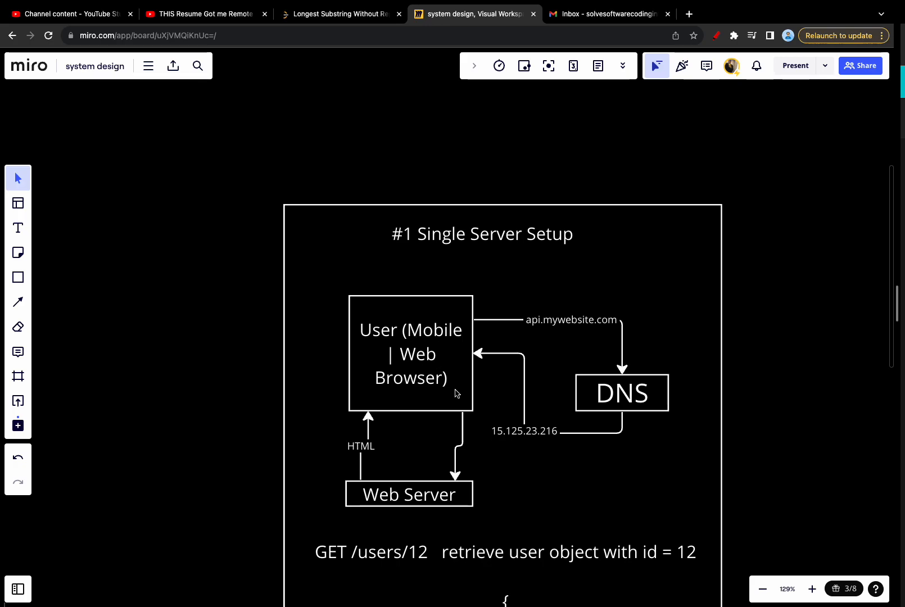
pyautogui.moveTo(417, 347)
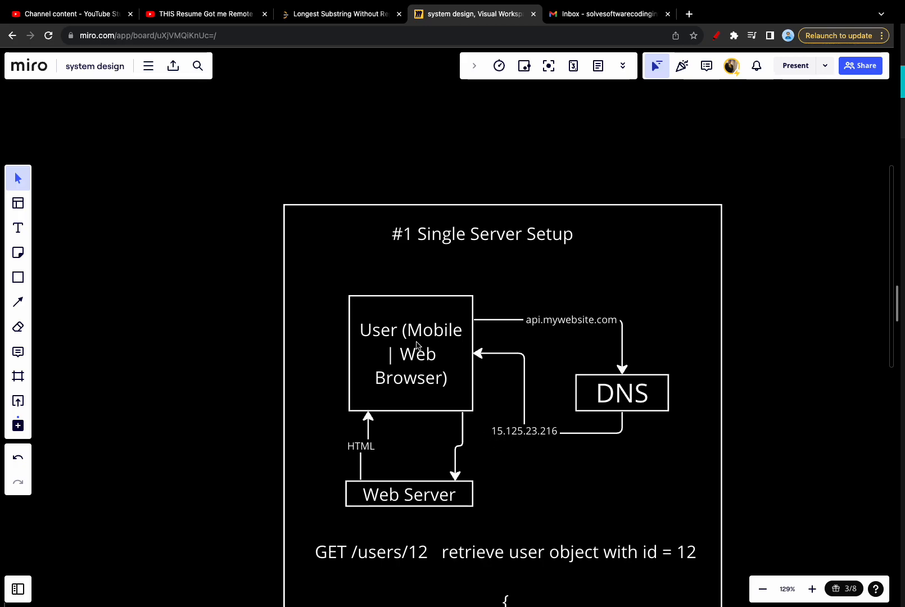
pyautogui.moveTo(438, 381)
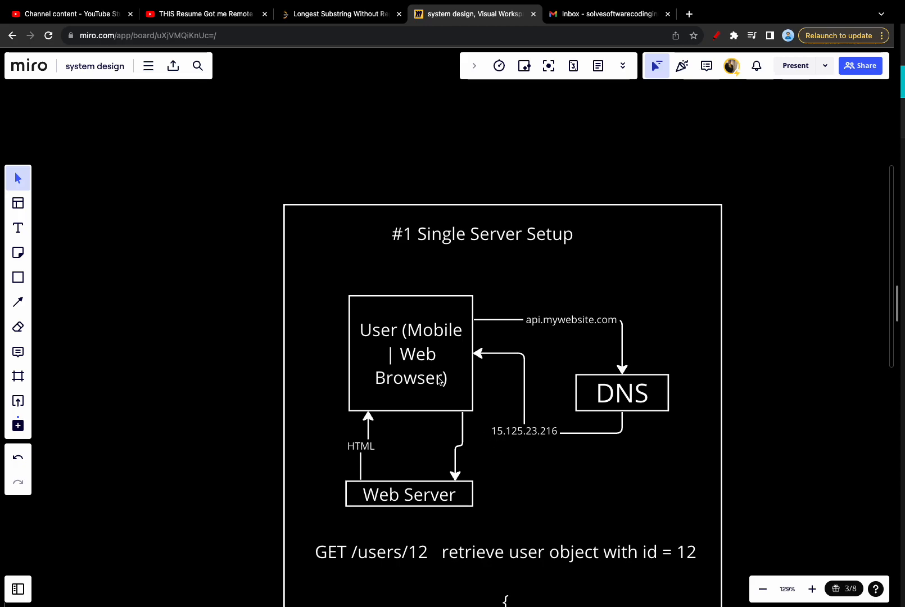
pyautogui.moveTo(451, 499)
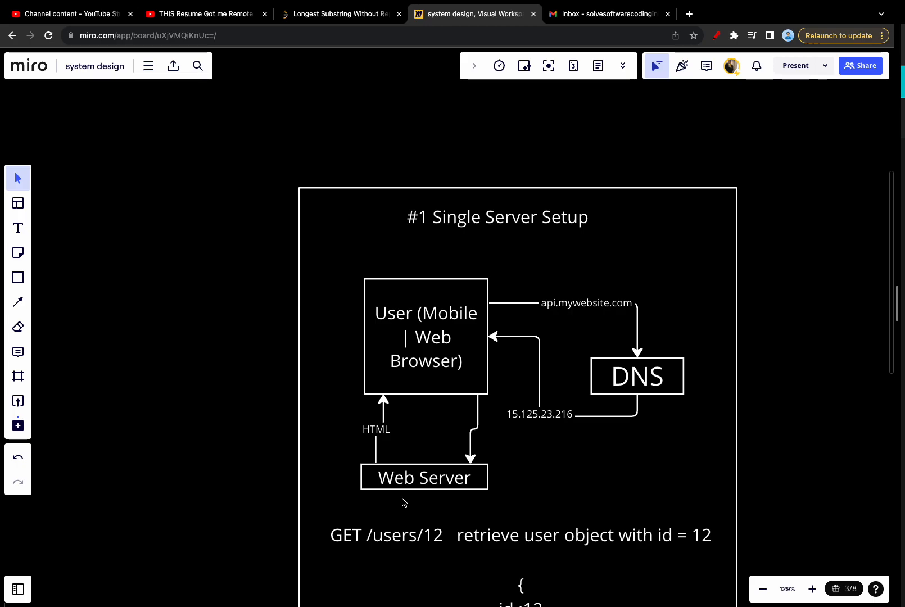
# Scroll down to reveal the GET /users/12 request and its JSON response
pyautogui.scroll(-3)
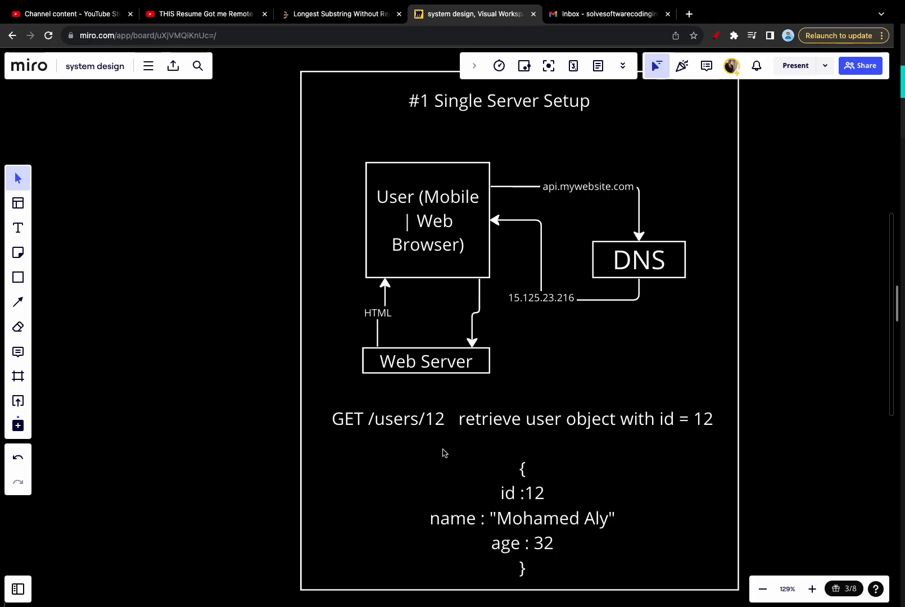
pyautogui.moveTo(285, 310)
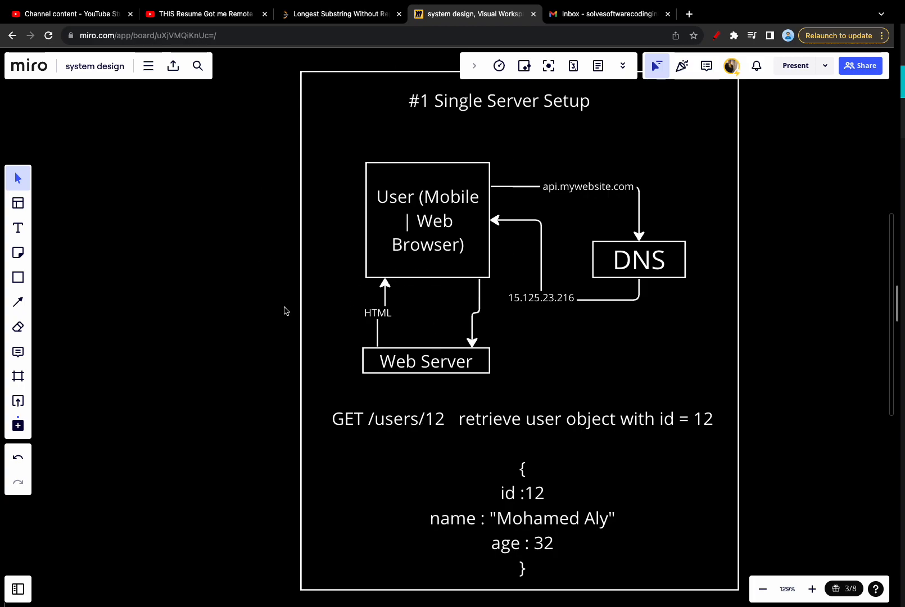
pyautogui.moveTo(427, 375)
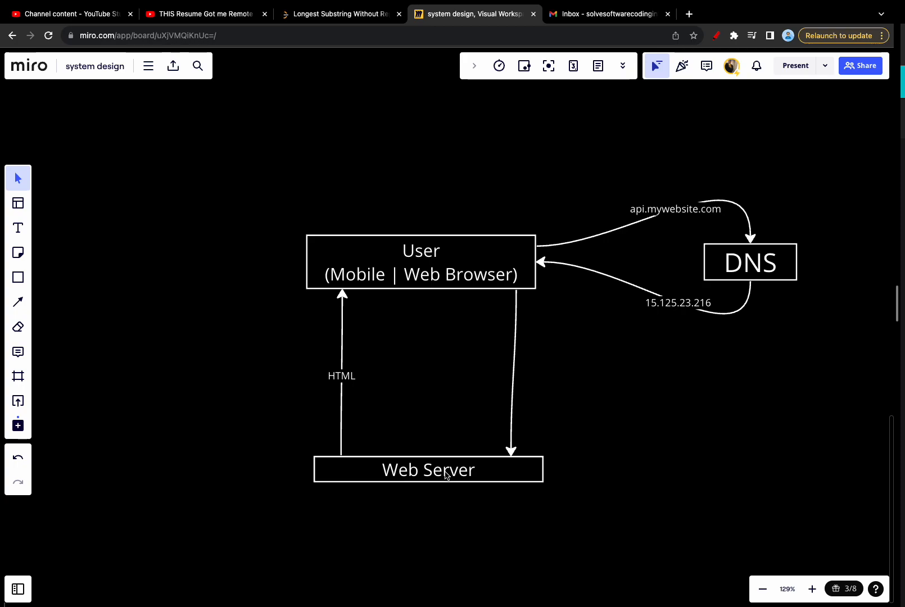
pyautogui.moveTo(373, 449)
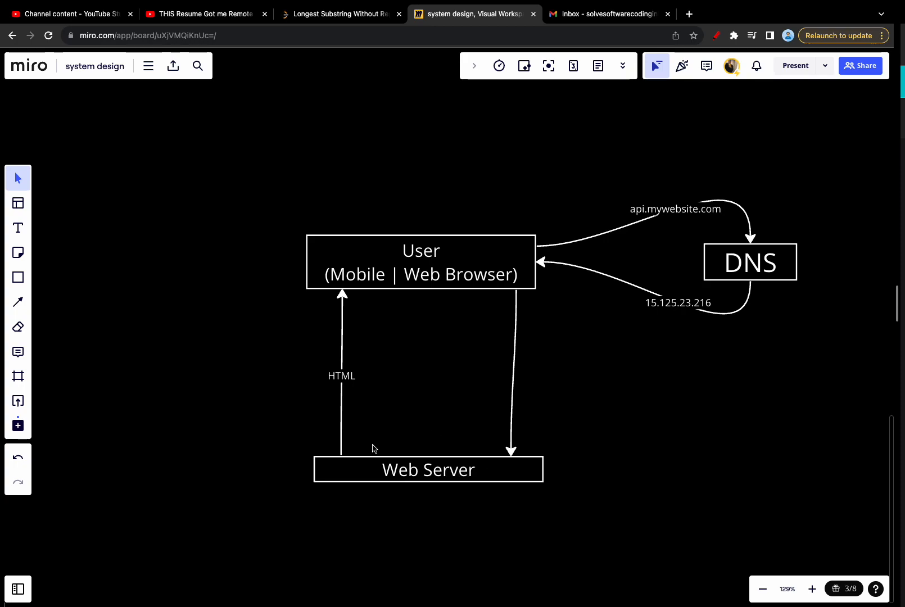
pyautogui.moveTo(393, 523)
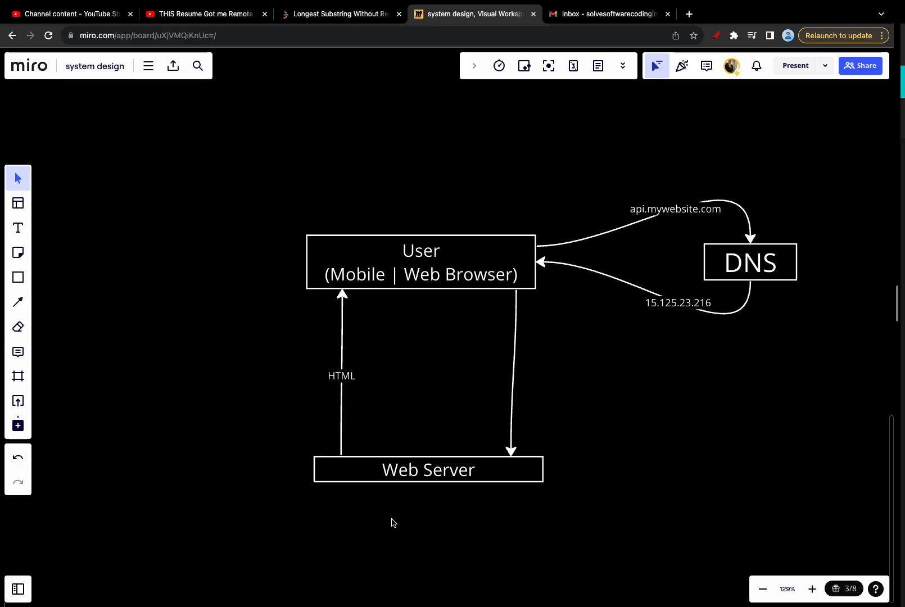
pyautogui.moveTo(463, 537)
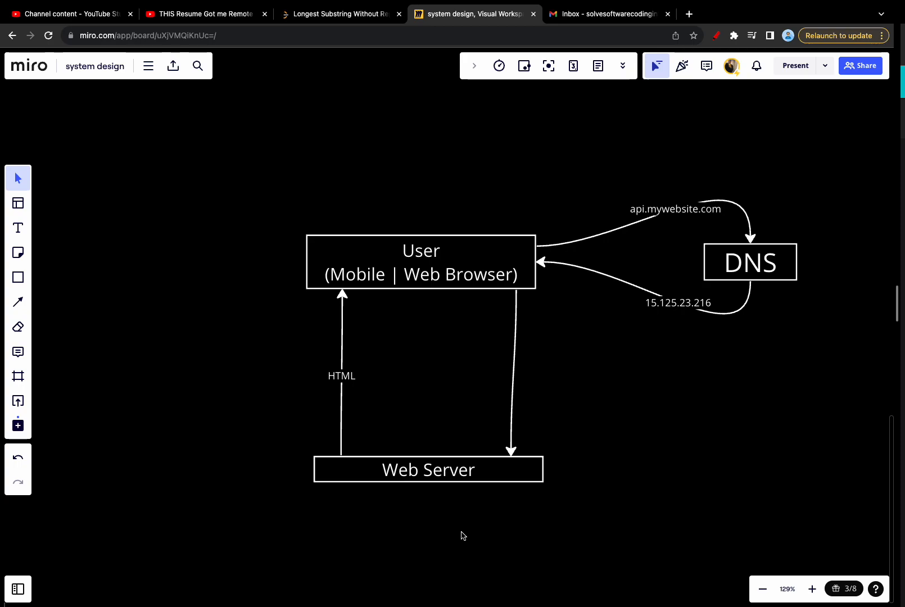
pyautogui.moveTo(457, 504)
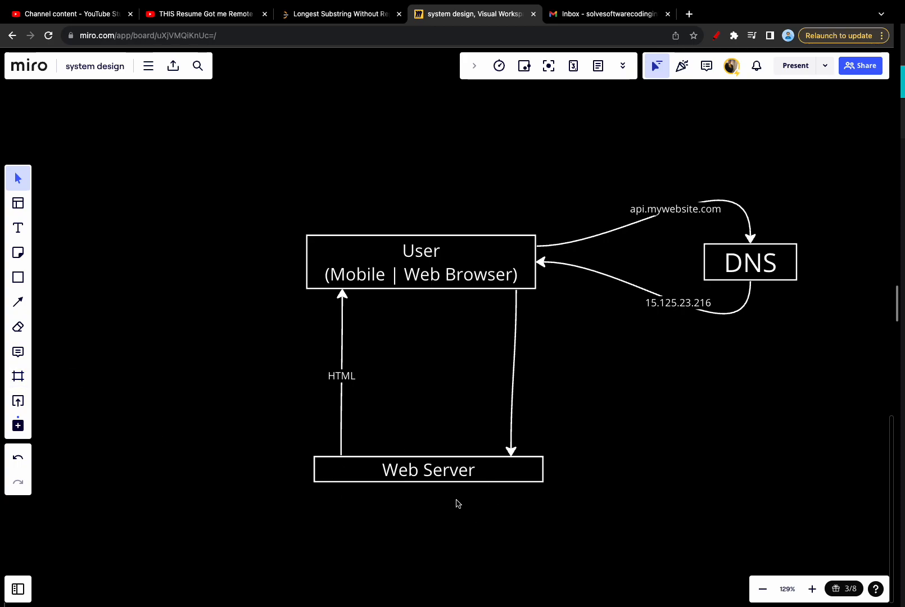
# Draw a circle below the Web Server box and label it DB
pyautogui.click(428, 470)
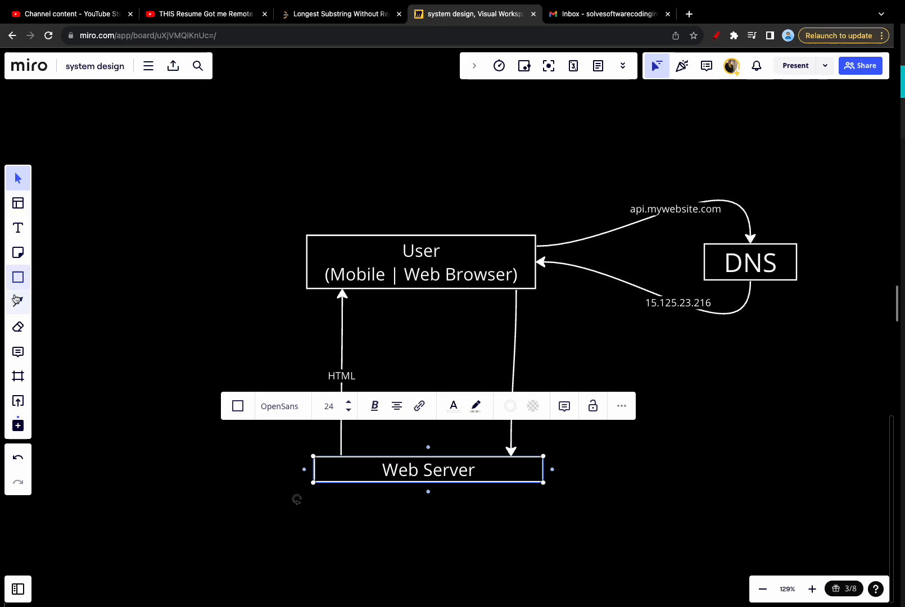
pyautogui.click(17, 277)
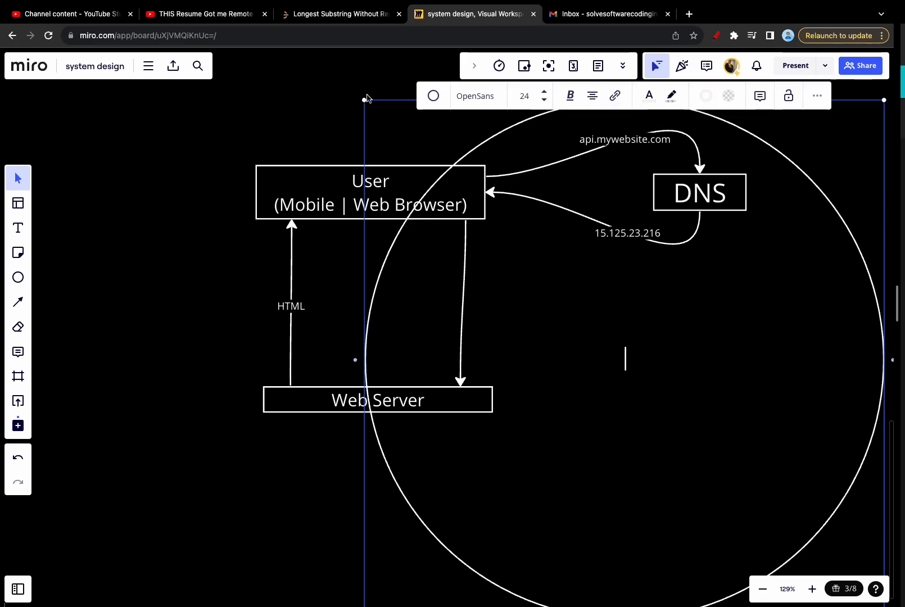
pyautogui.moveTo(364, 100)
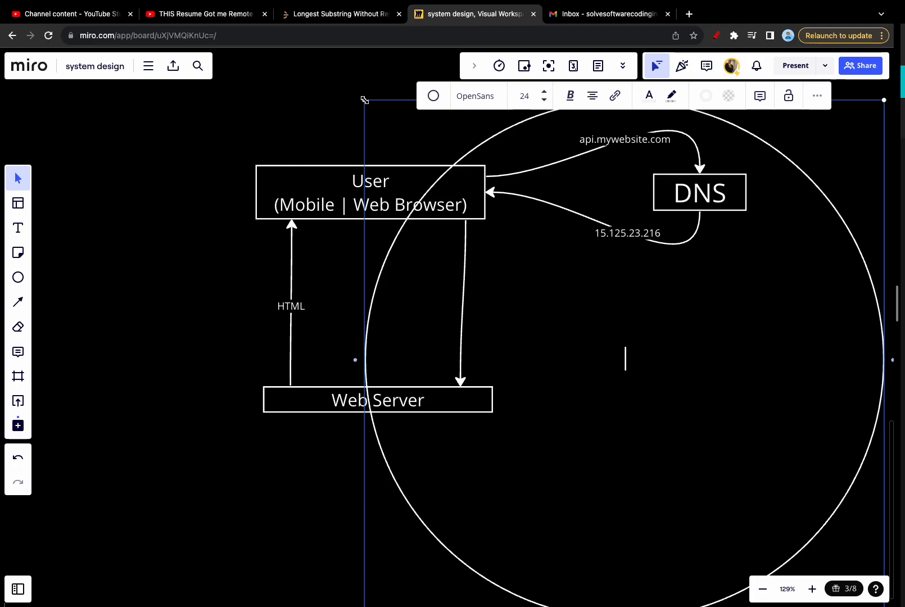
pyautogui.moveTo(364, 100)
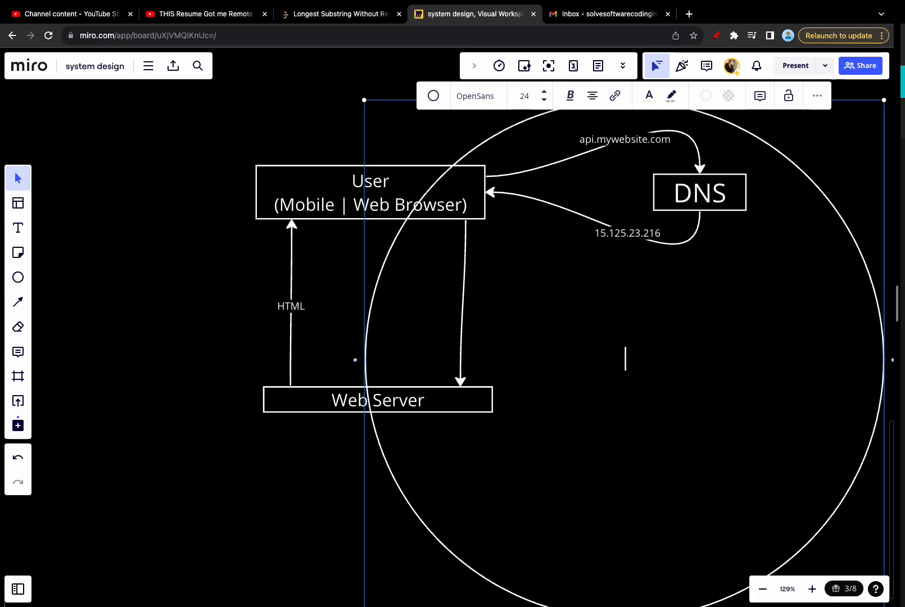
pyautogui.write('DB')
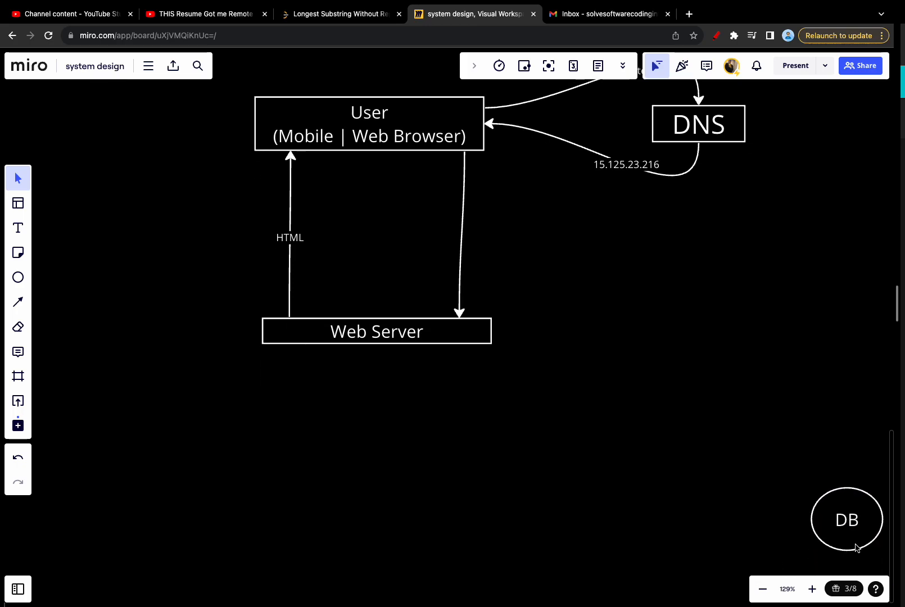
# Move the DB circle level with Web Server and shrink it to a smaller size
pyautogui.moveTo(846, 519); pyautogui.dragTo(693, 324)
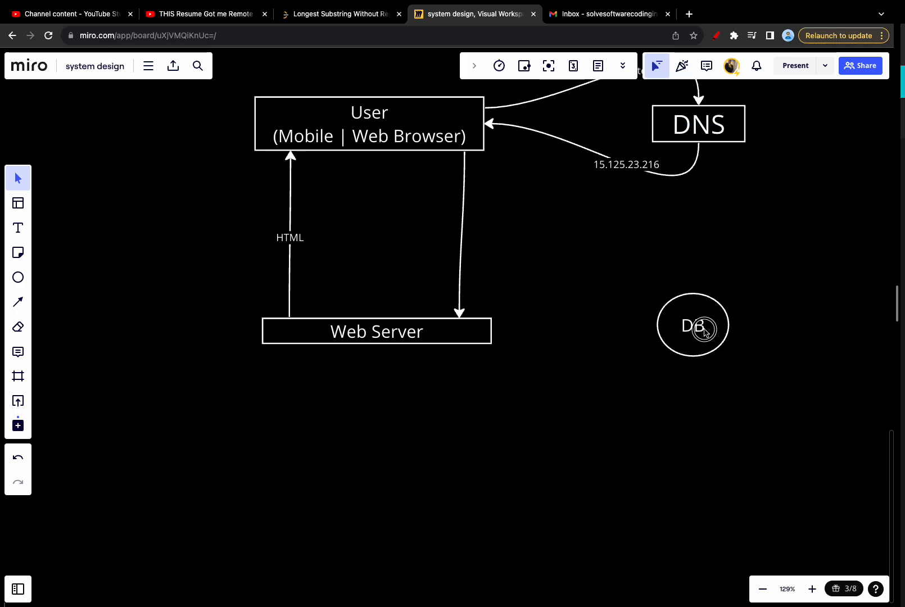
pyautogui.moveTo(702, 329); pyautogui.dragTo(697, 337)
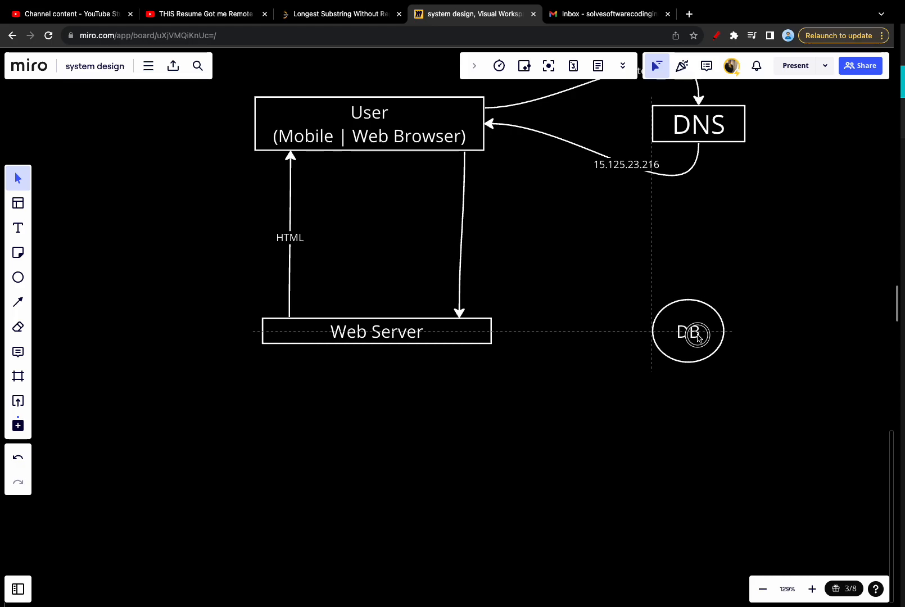
pyautogui.click(688, 332)
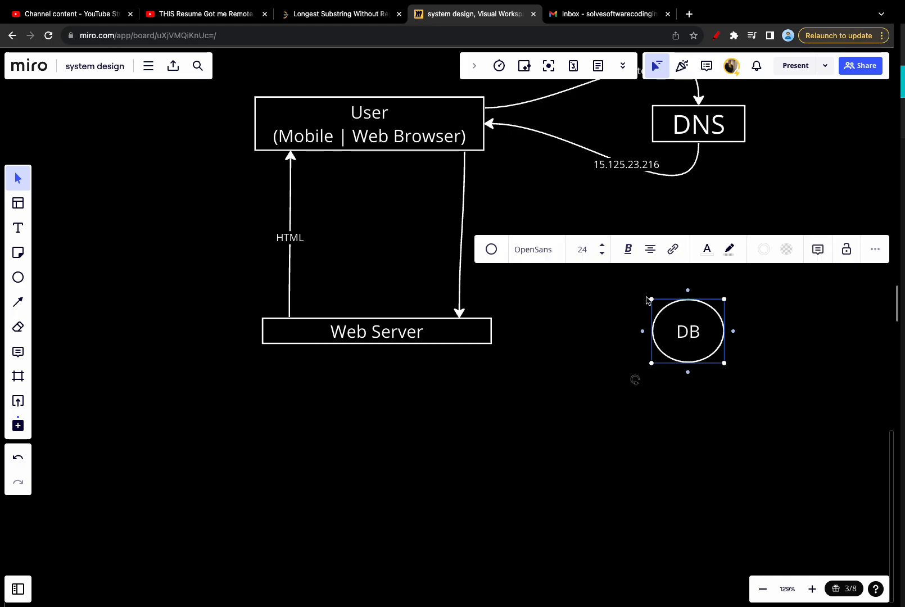
pyautogui.moveTo(687, 331); pyautogui.dragTo(696, 338)
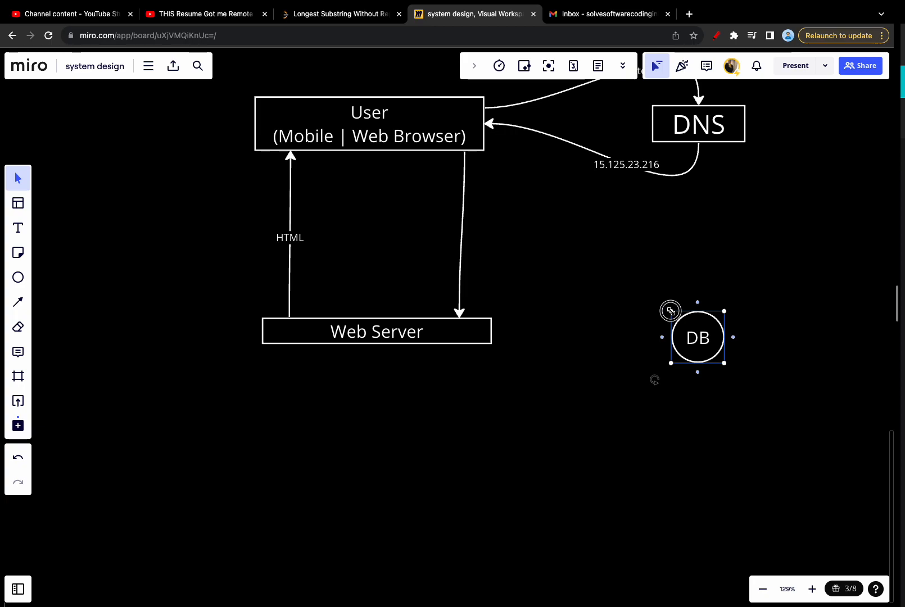
pyautogui.moveTo(697, 338); pyautogui.dragTo(696, 330)
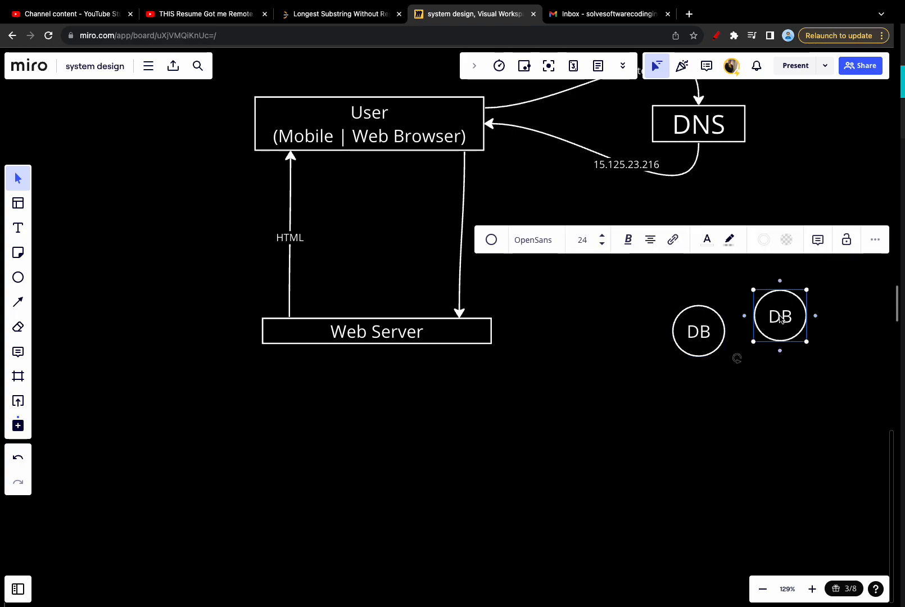
# Label the circle DNS and drag a shape up toward the DNS area
pyautogui.write('DNS')
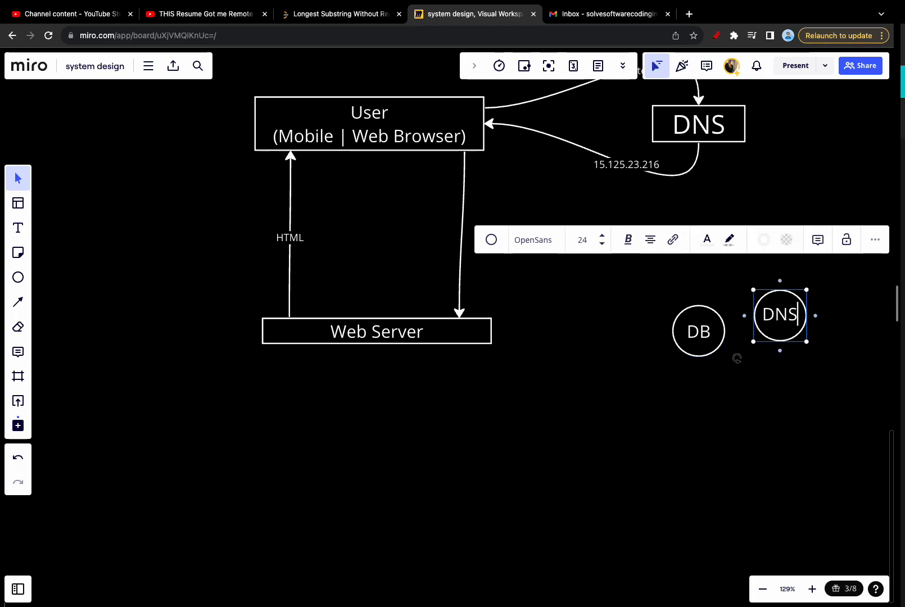
pyautogui.click(698, 123)
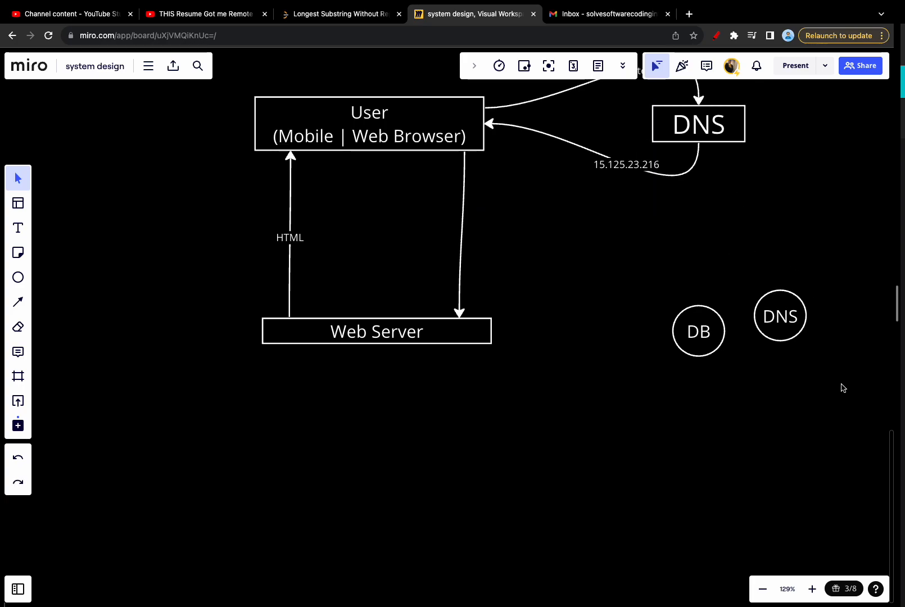
pyautogui.moveTo(779, 316); pyautogui.dragTo(699, 125)
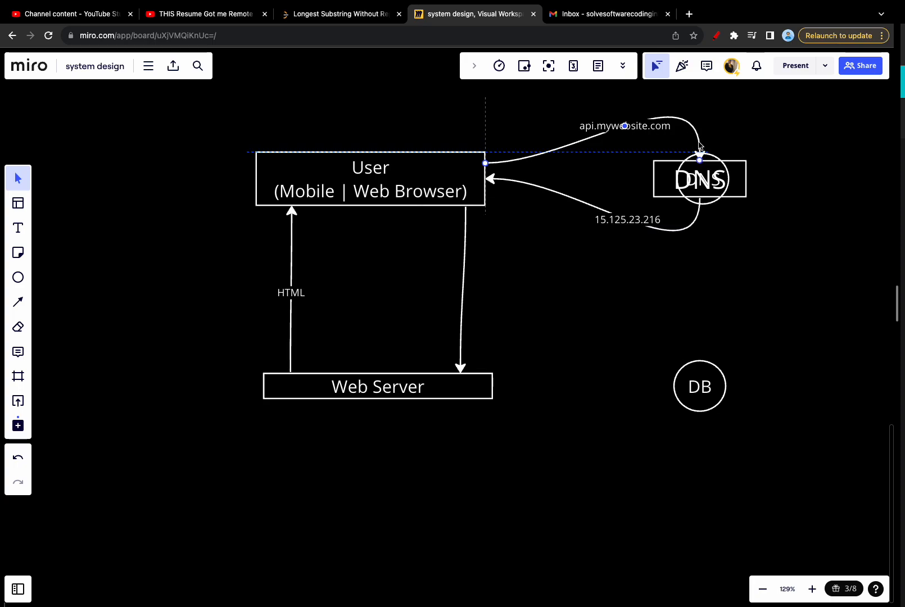
# Attach the api.mywebsite.com arrow's end to the top of the DNS box
pyautogui.click(699, 148)
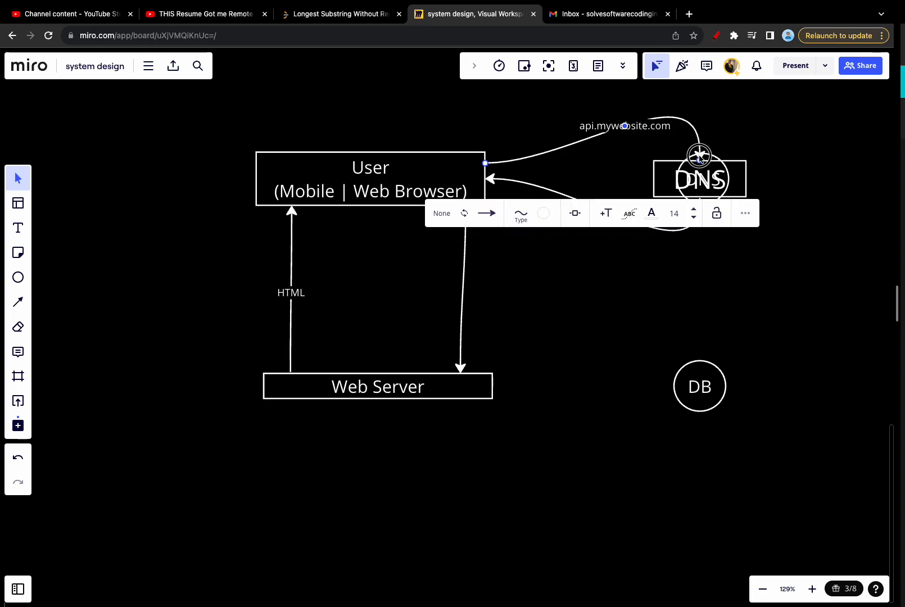
pyautogui.click(700, 179)
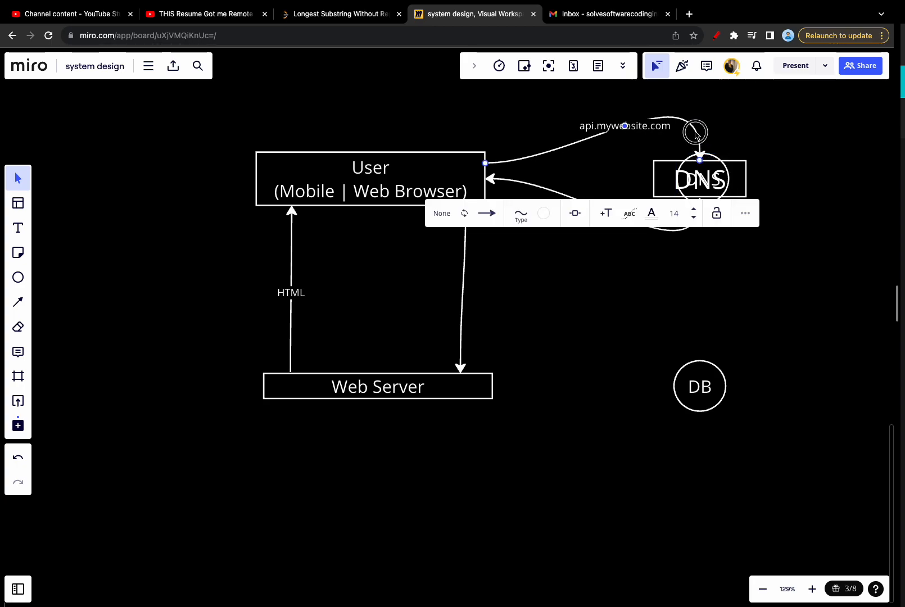
pyautogui.moveTo(732, 173)
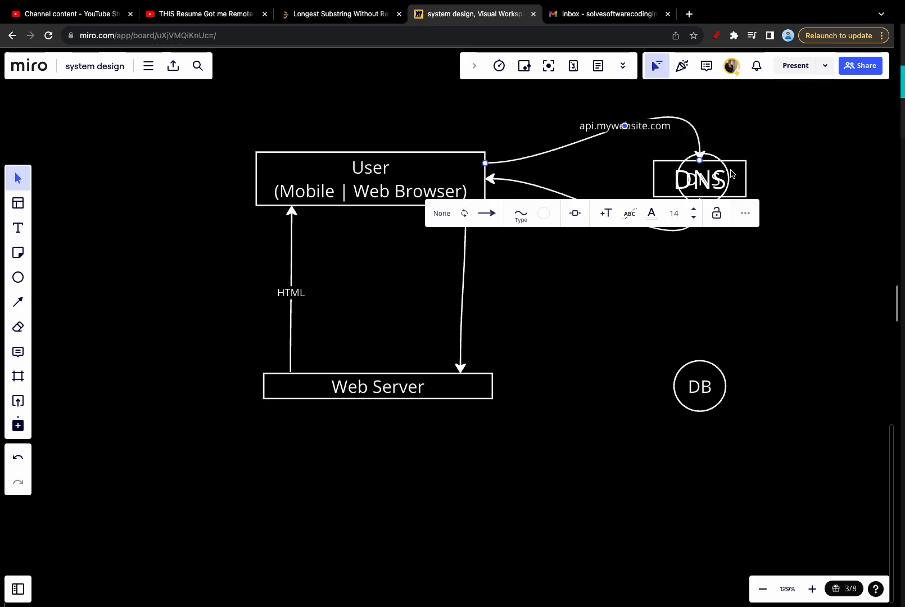
pyautogui.click(704, 269)
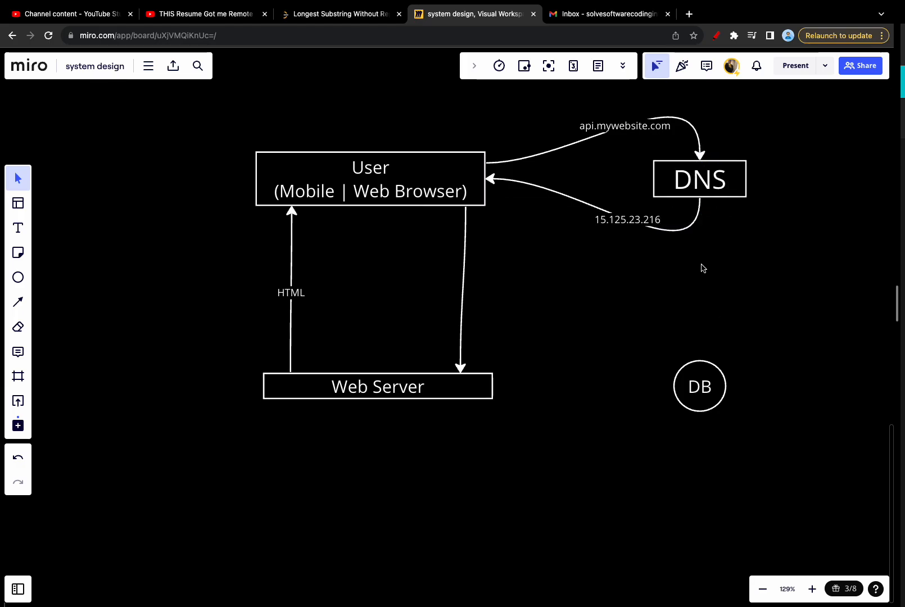
pyautogui.click(377, 386)
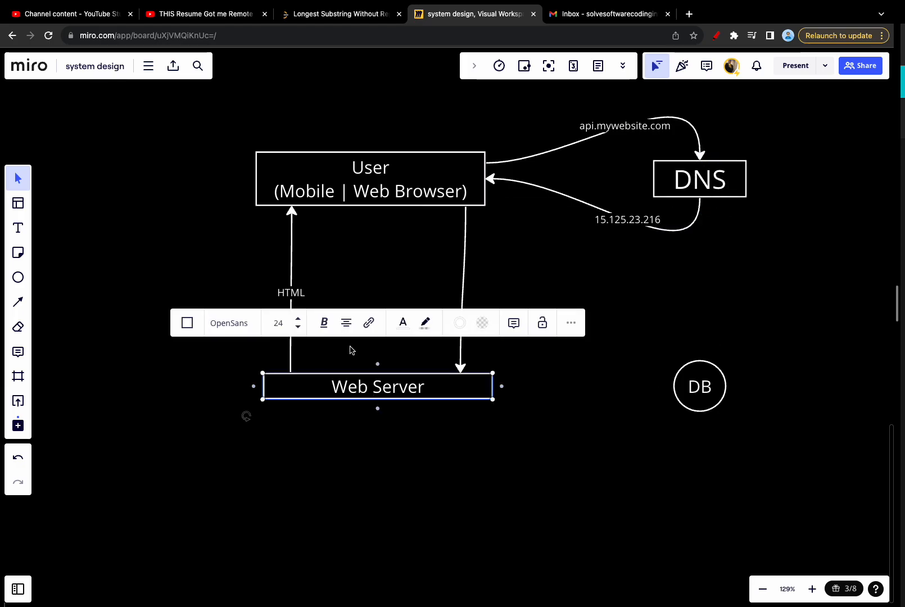
pyautogui.moveTo(271, 346)
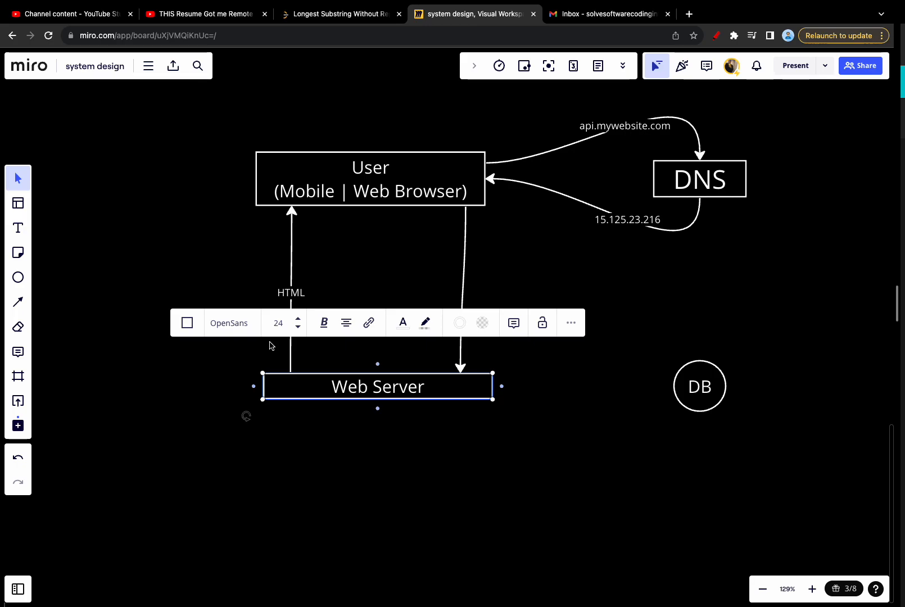
pyautogui.moveTo(37, 333)
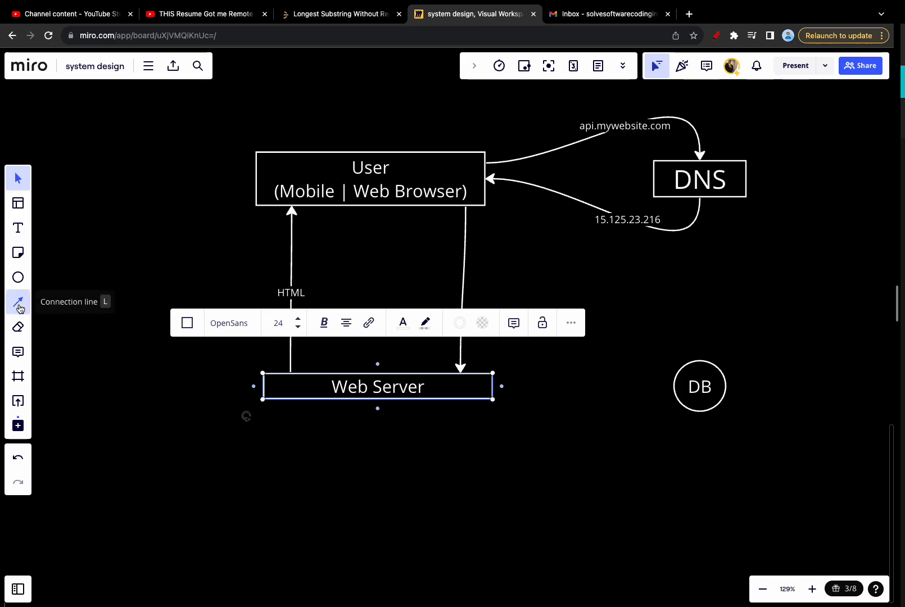
# Draw an arrow from Web Server to DB labelled 'Read| Write|Update'
pyautogui.click(18, 302)
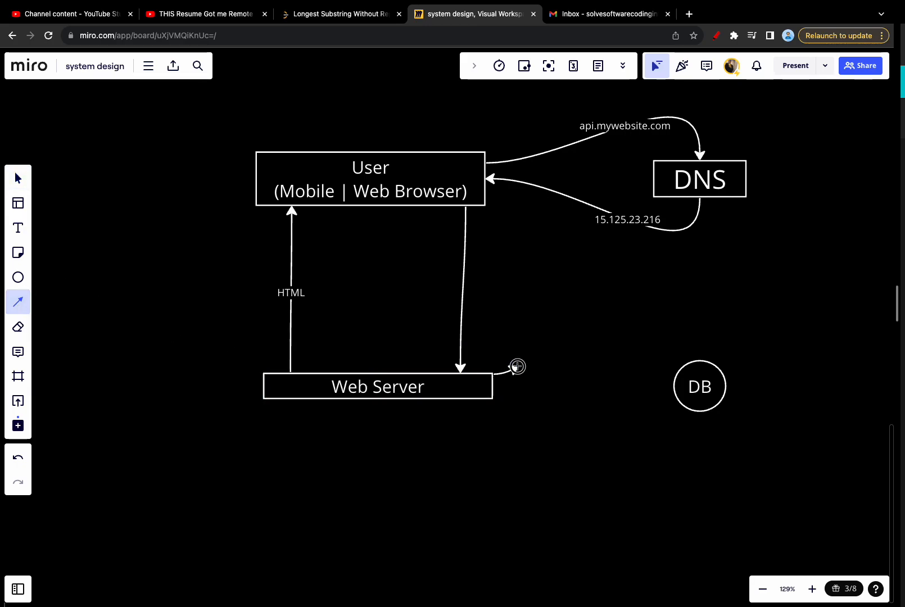
pyautogui.moveTo(492, 373); pyautogui.dragTo(683, 367)
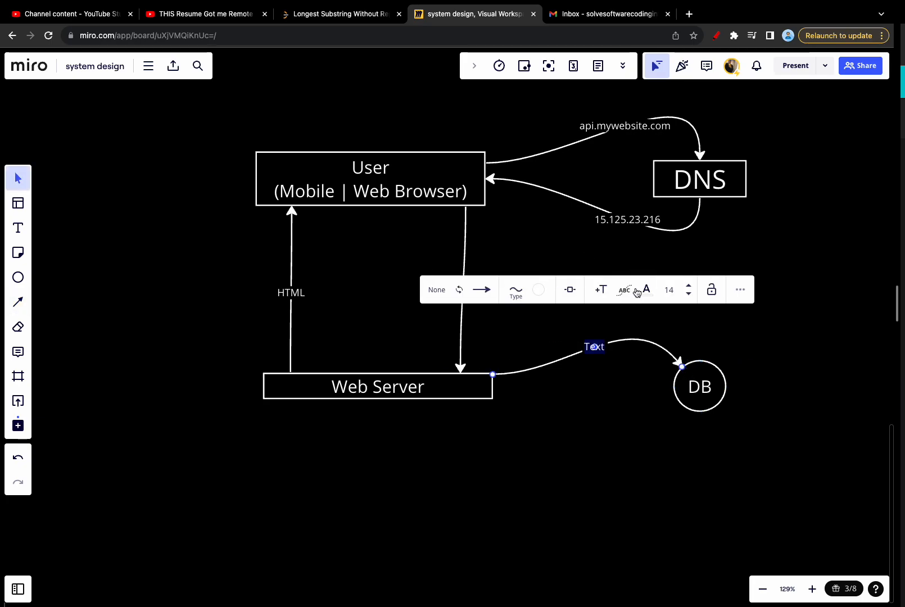
pyautogui.write('Read')
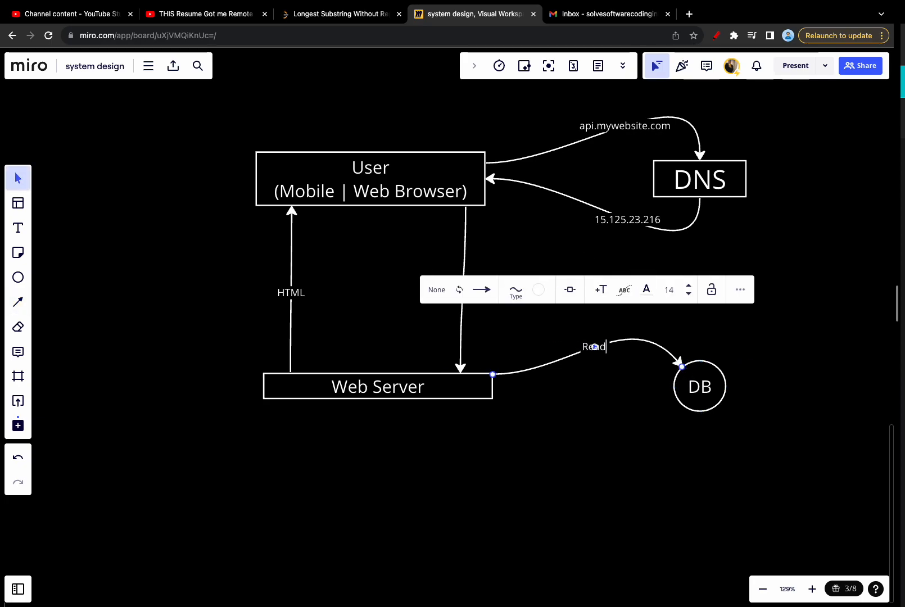
pyautogui.write('||')
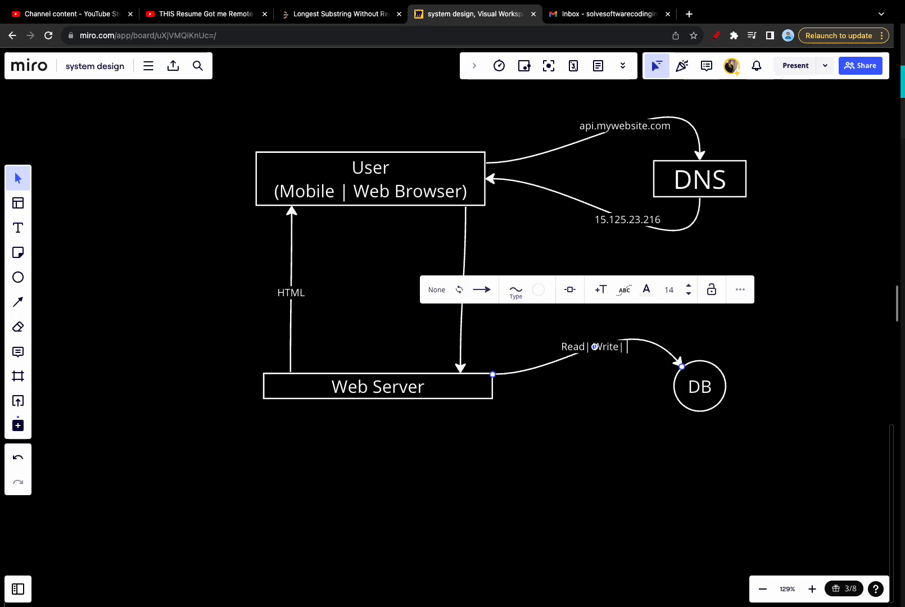
pyautogui.write('U')
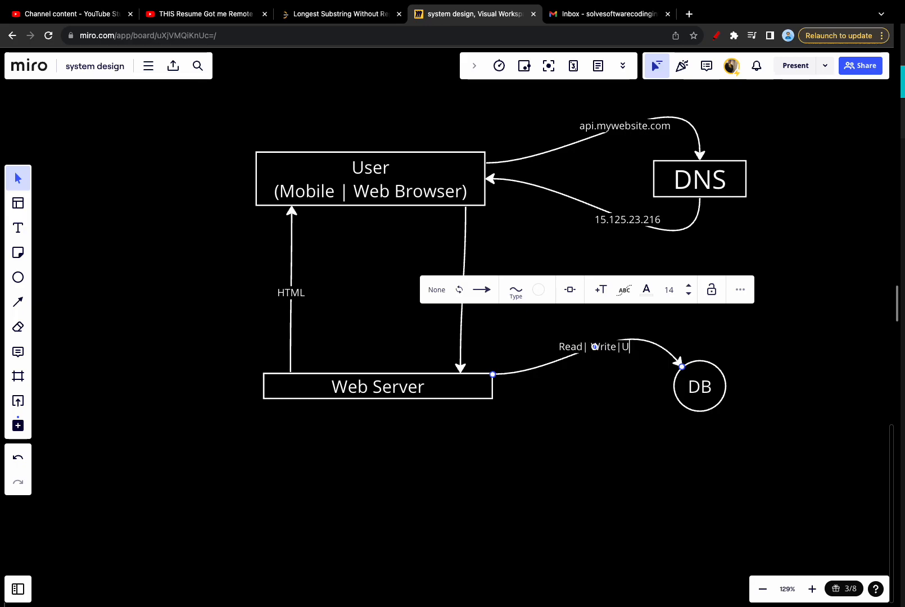
pyautogui.write('pdate')
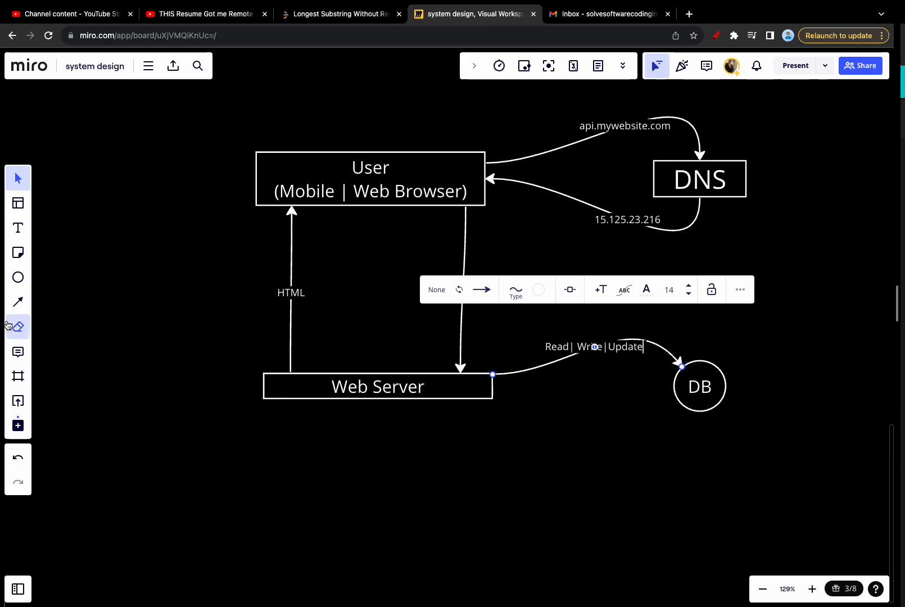
pyautogui.click(17, 302)
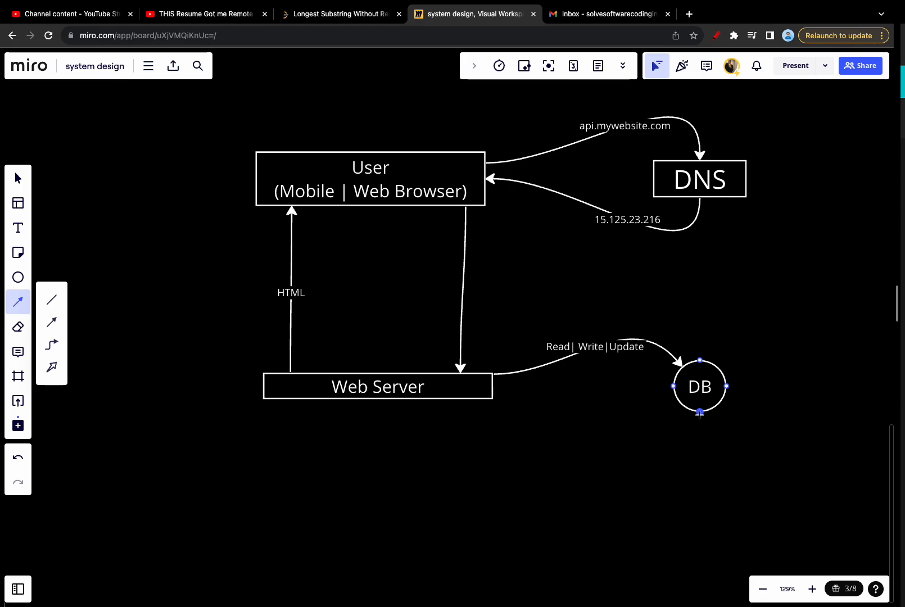
# Draw a return arrow from DB to Web Server and attach the Read| Write|Update arrow to DB's top
pyautogui.moveTo(494, 387); pyautogui.dragTo(698, 416)
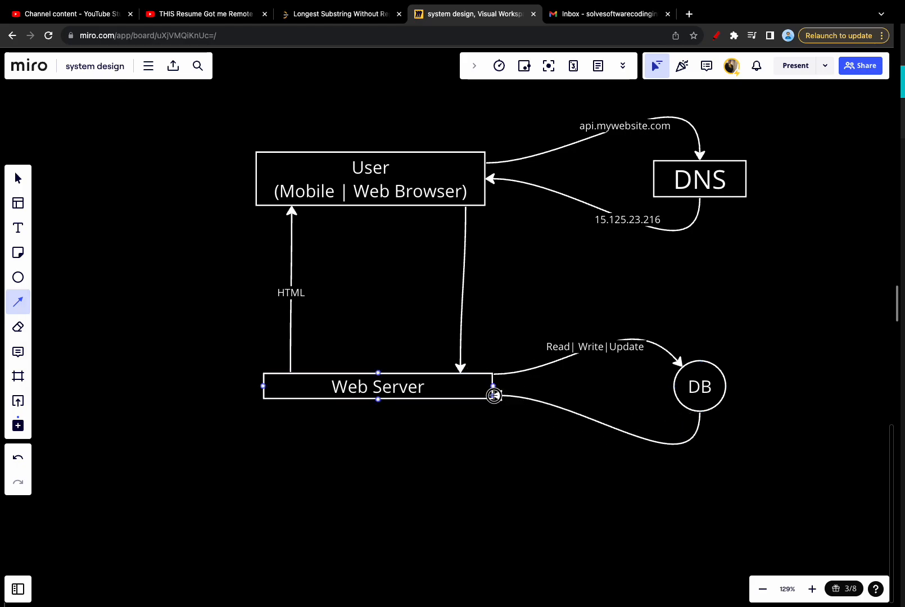
pyautogui.click(492, 396)
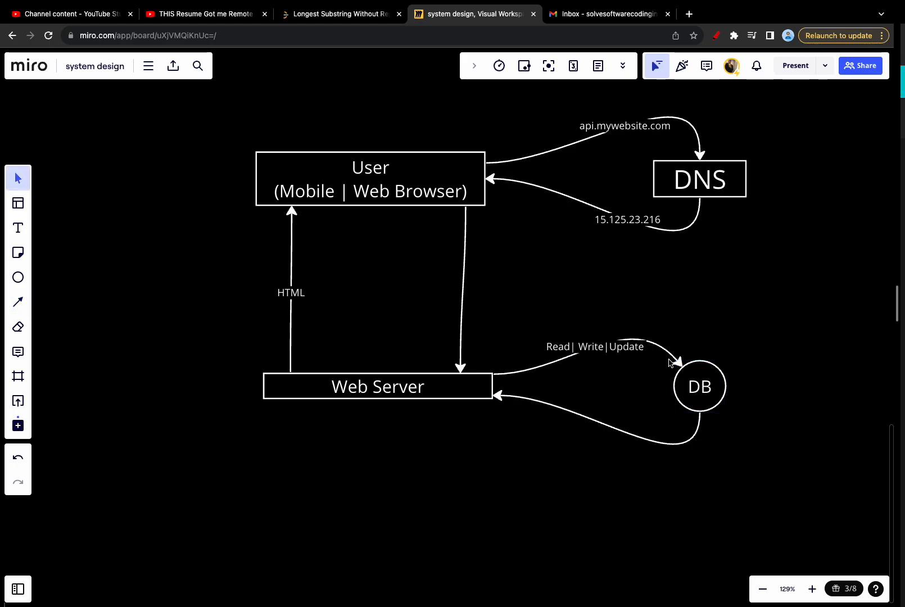
pyautogui.click(683, 363)
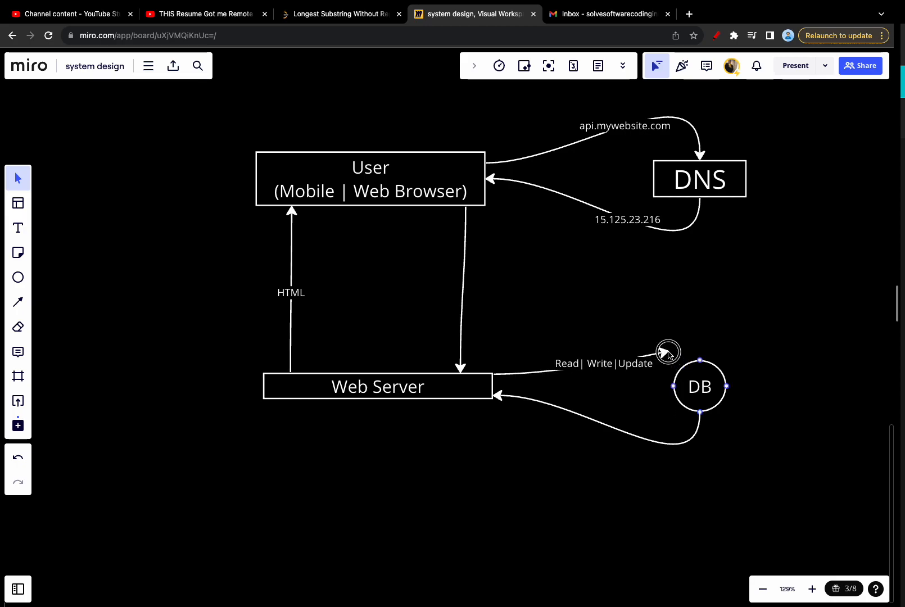
pyautogui.click(668, 352)
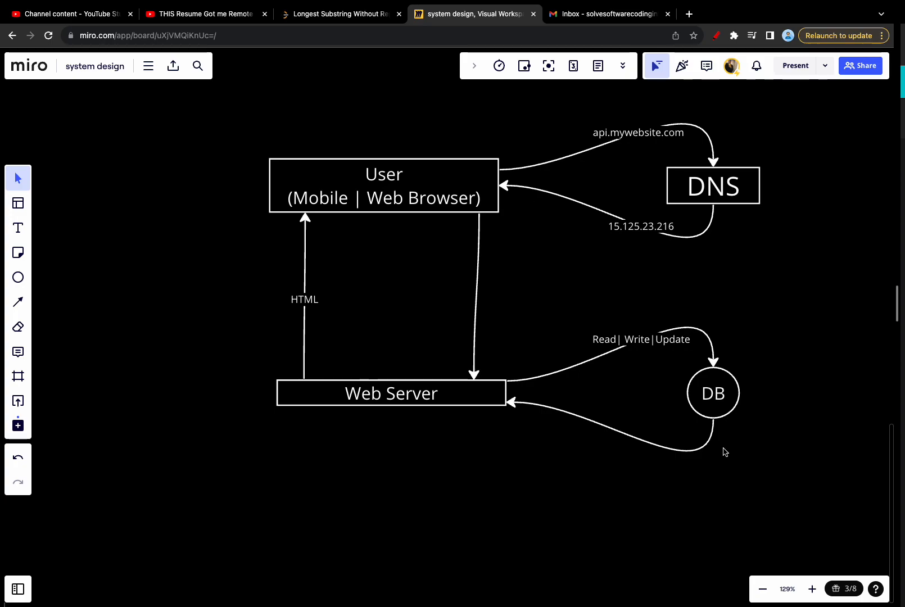
pyautogui.moveTo(425, 365)
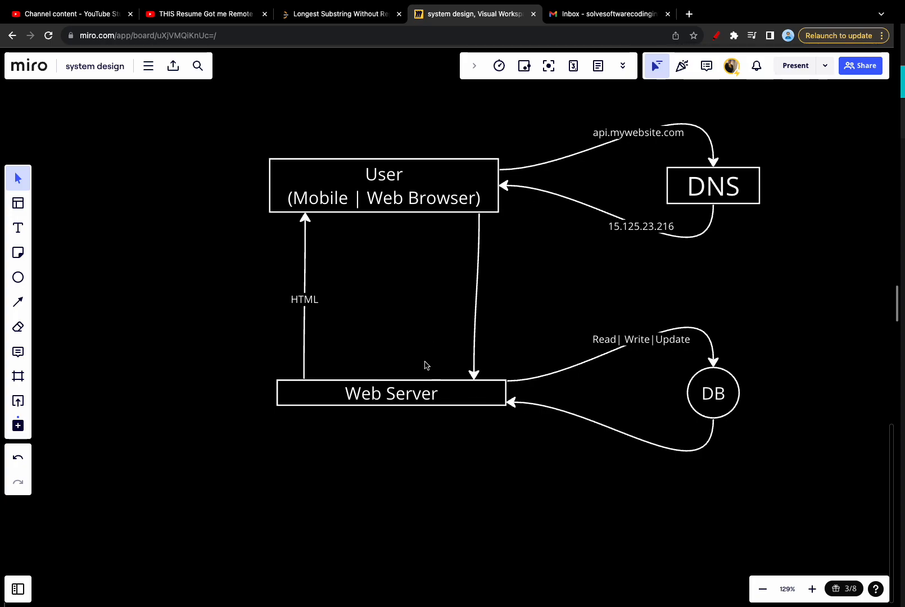
pyautogui.moveTo(413, 216)
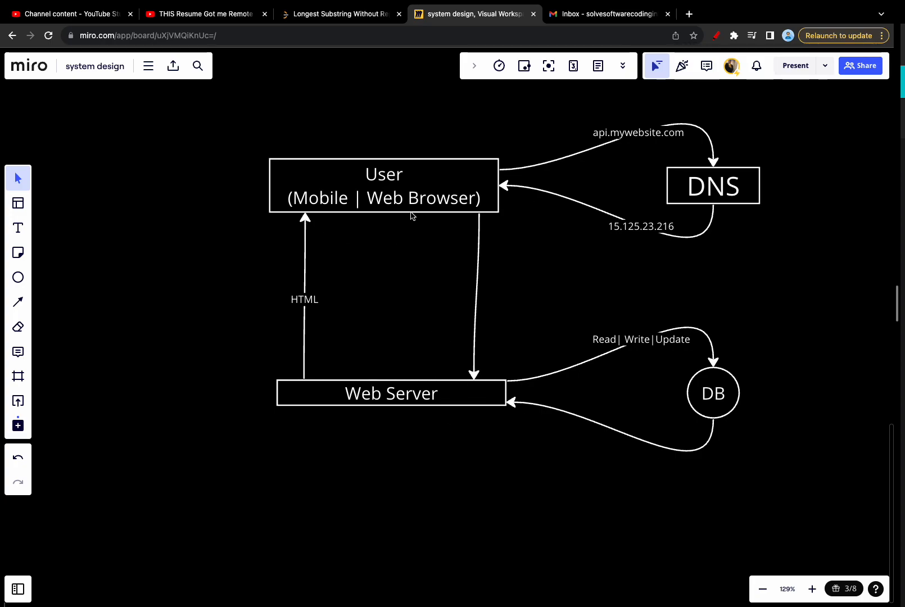
pyautogui.moveTo(697, 420)
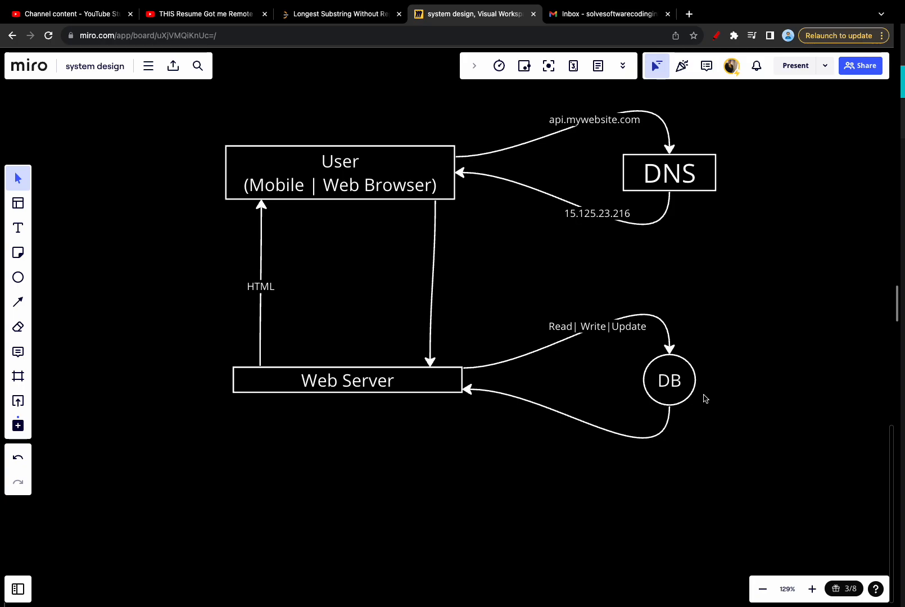
pyautogui.moveTo(663, 397)
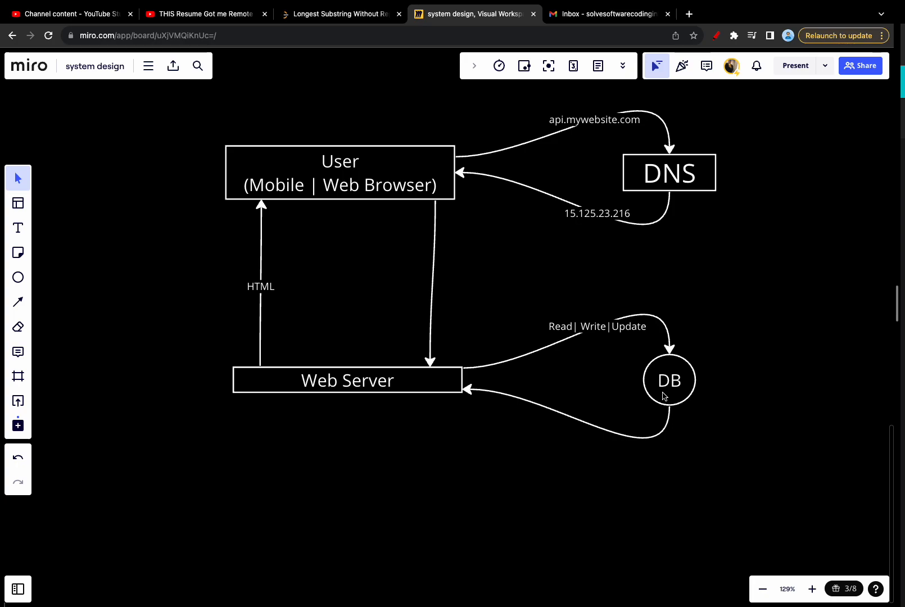
pyautogui.moveTo(663, 395)
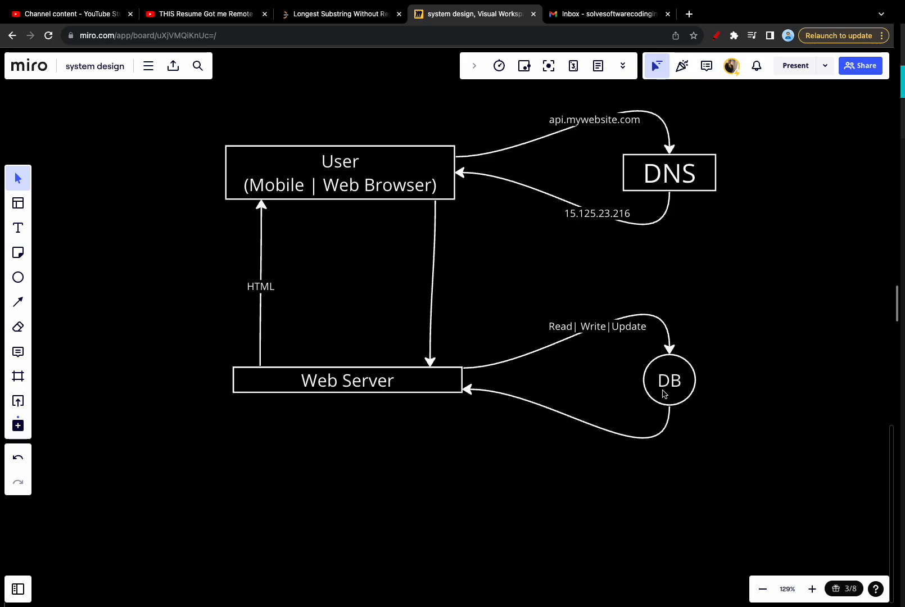
pyautogui.moveTo(309, 225)
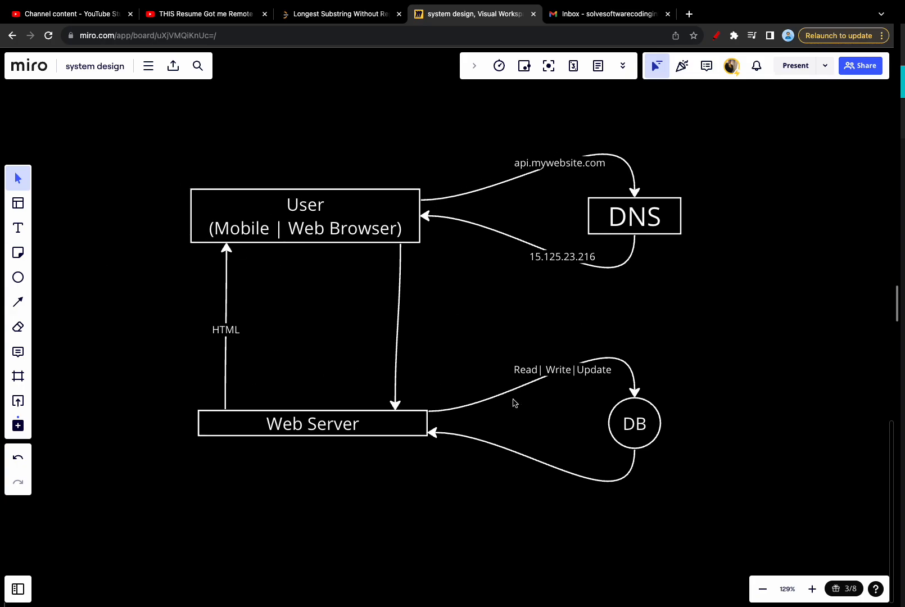
pyautogui.moveTo(480, 430)
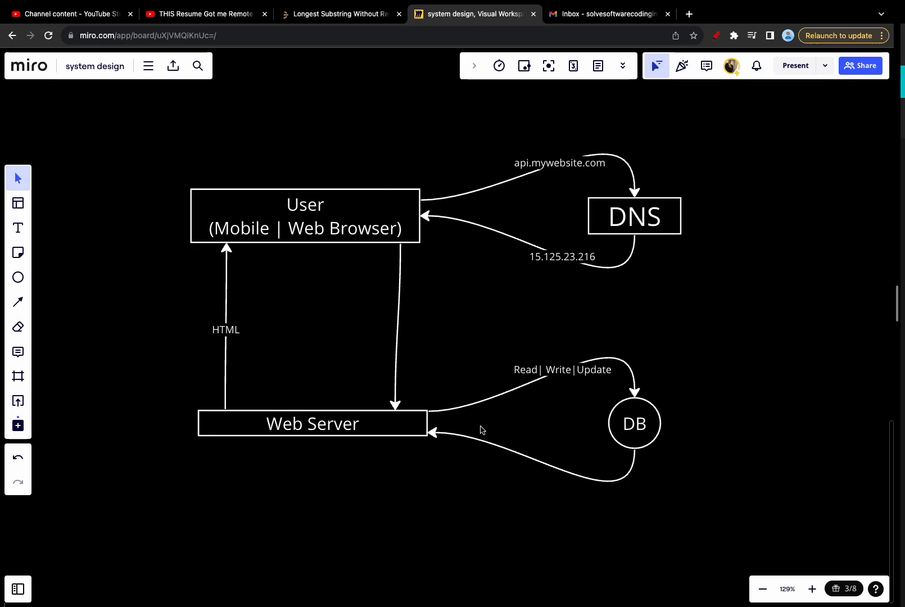
pyautogui.scroll(-3)
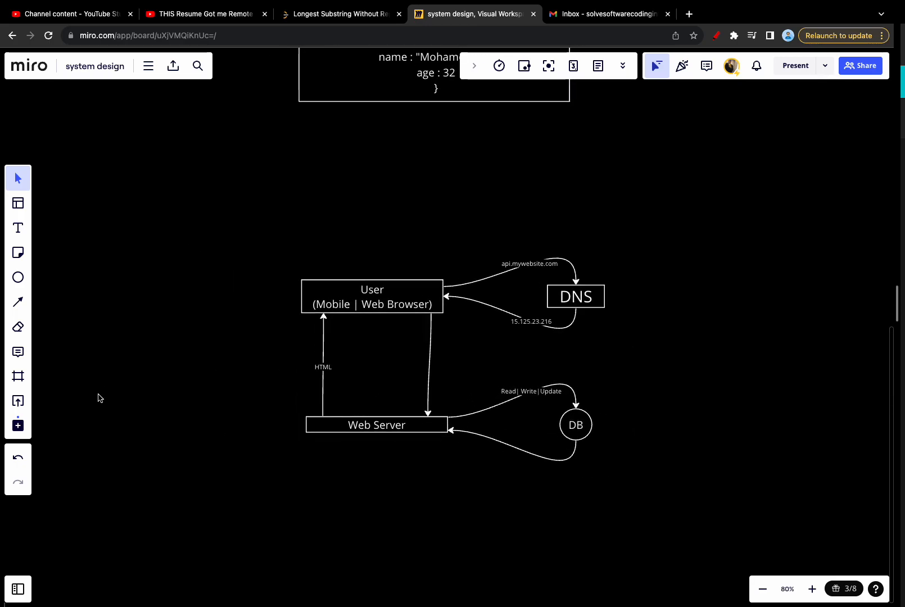
# Add a 'Database' text title above the diagram at a larger font size
pyautogui.click(17, 227)
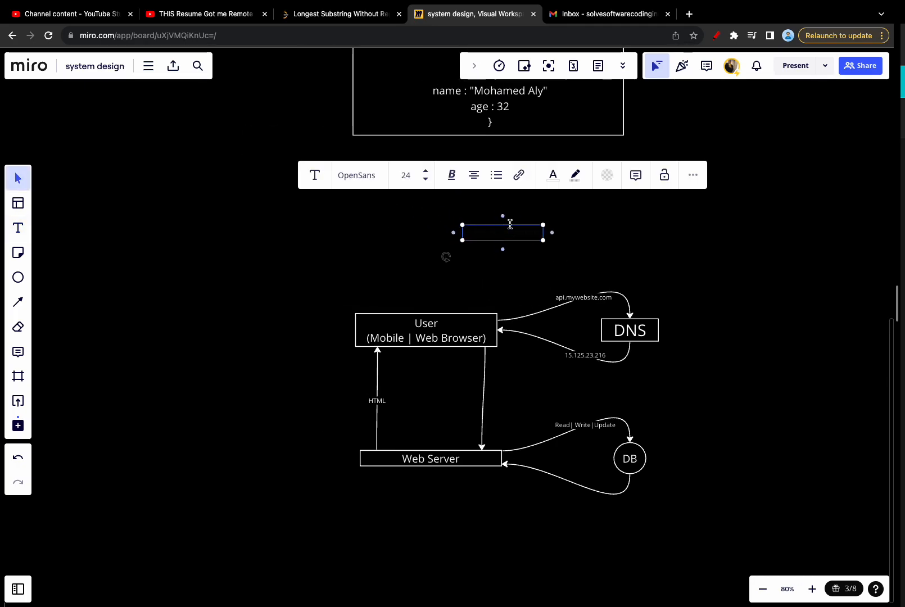
pyautogui.write('Database')
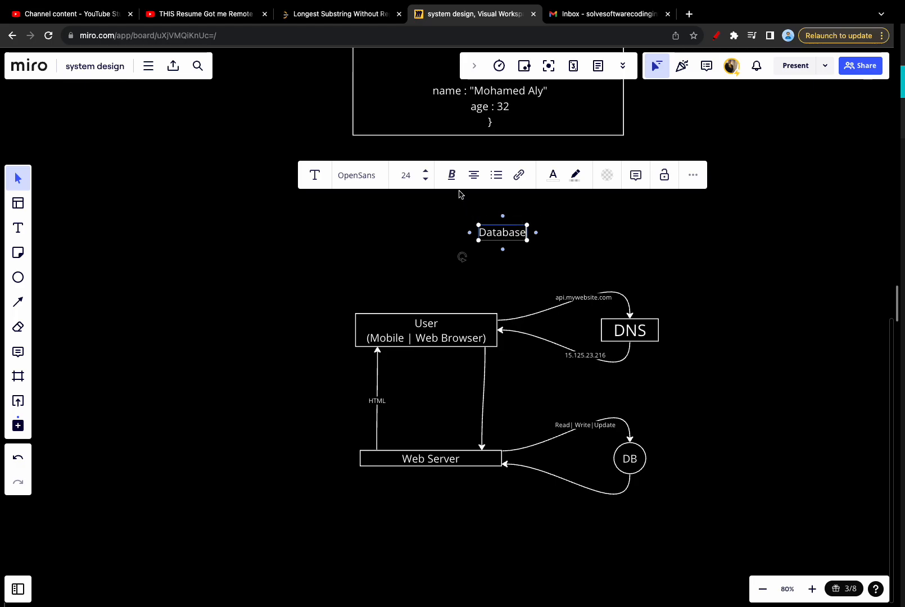
pyautogui.click(425, 175)
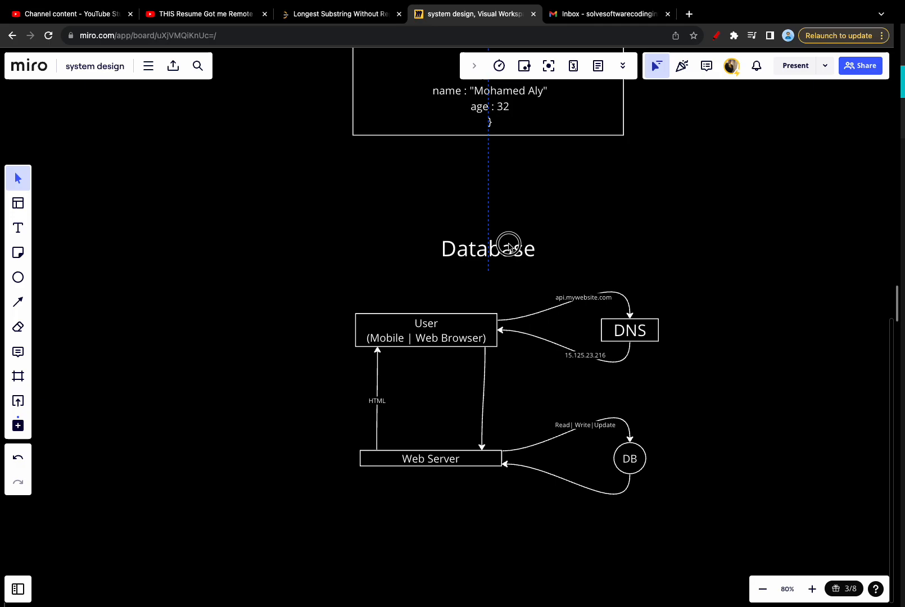
pyautogui.doubleClick(496, 248)
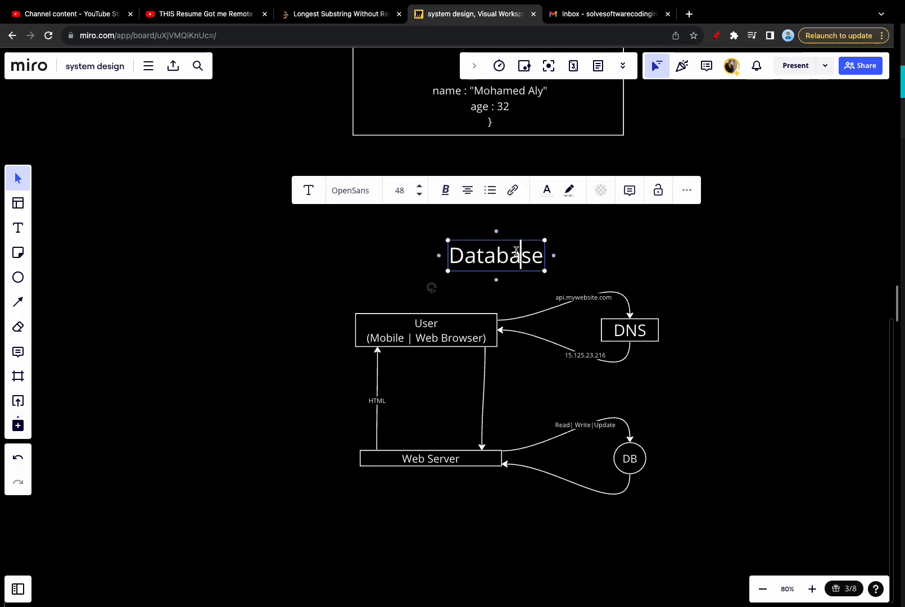
pyautogui.click(547, 190)
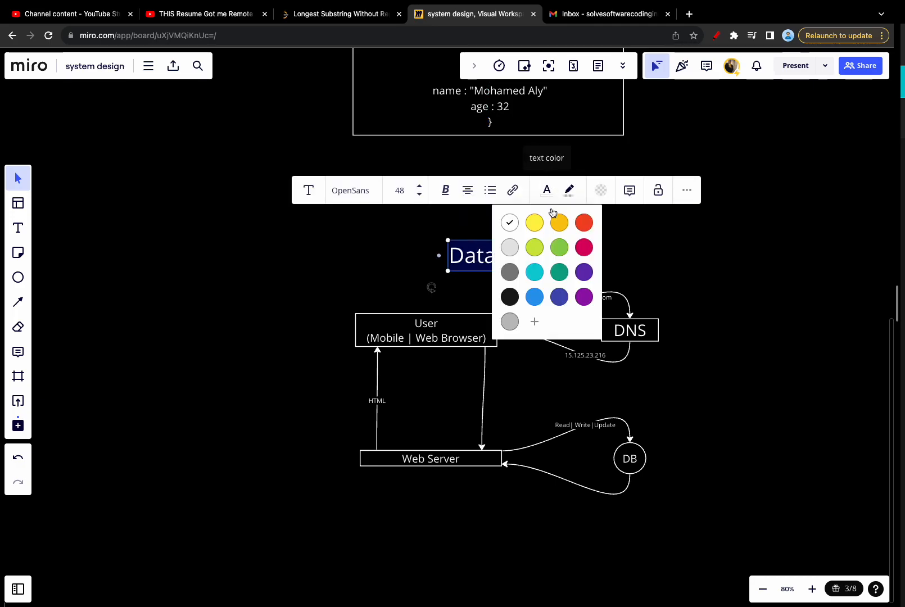